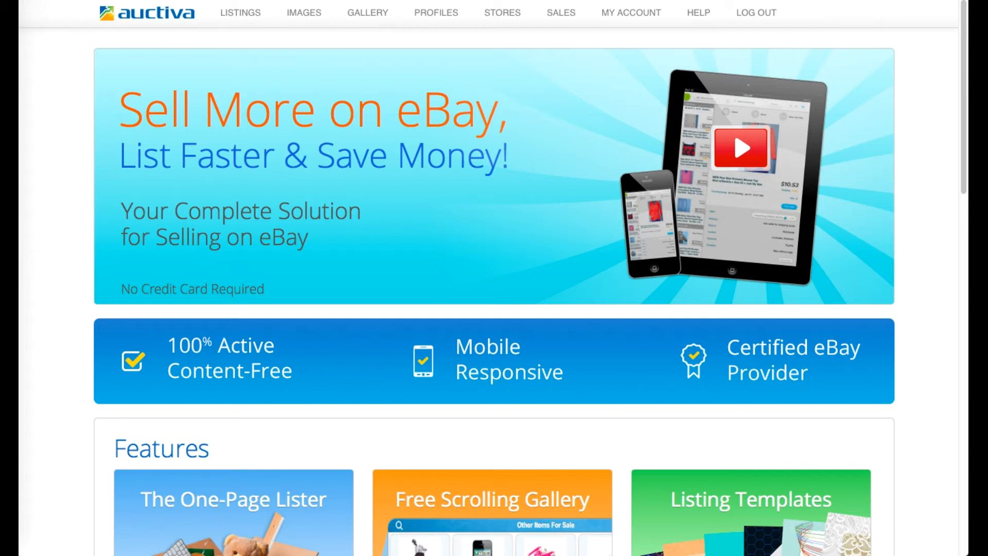
{"action": "mouse_move", "coordinate": [121, 115]}
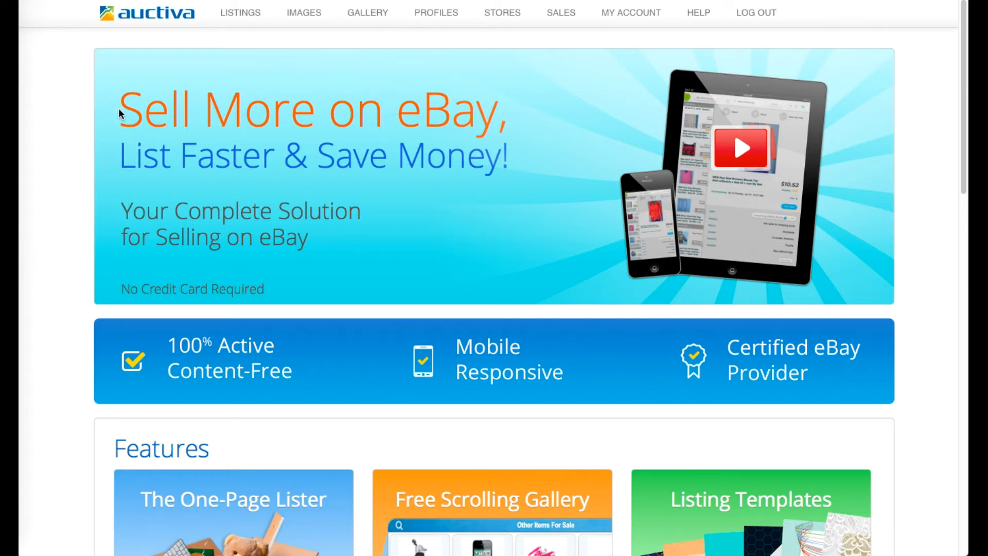
{"action": "mouse_move", "coordinate": [83, 200]}
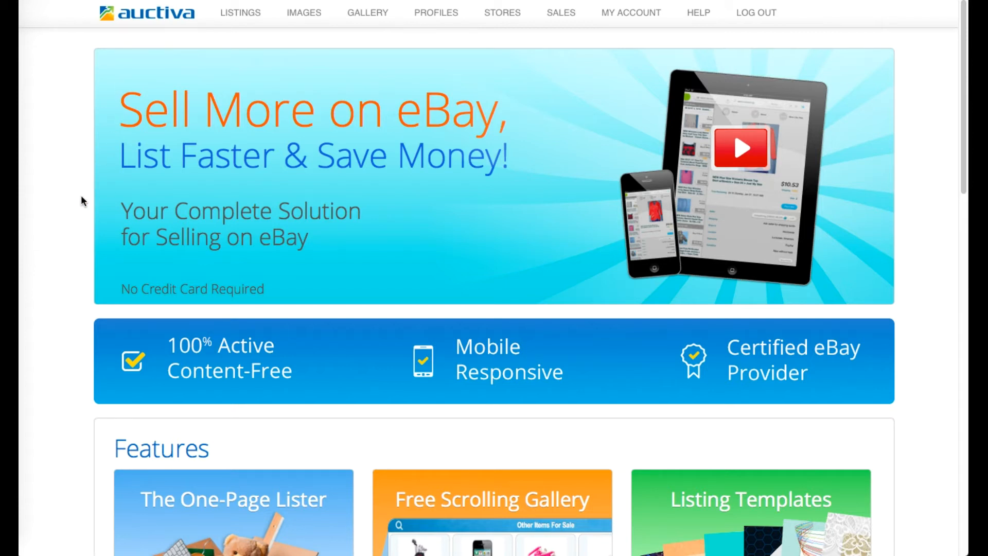
- Open the LISTINGS dropdown in Auctiva's top navigation bar
{"action": "left_click", "coordinate": [240, 12]}
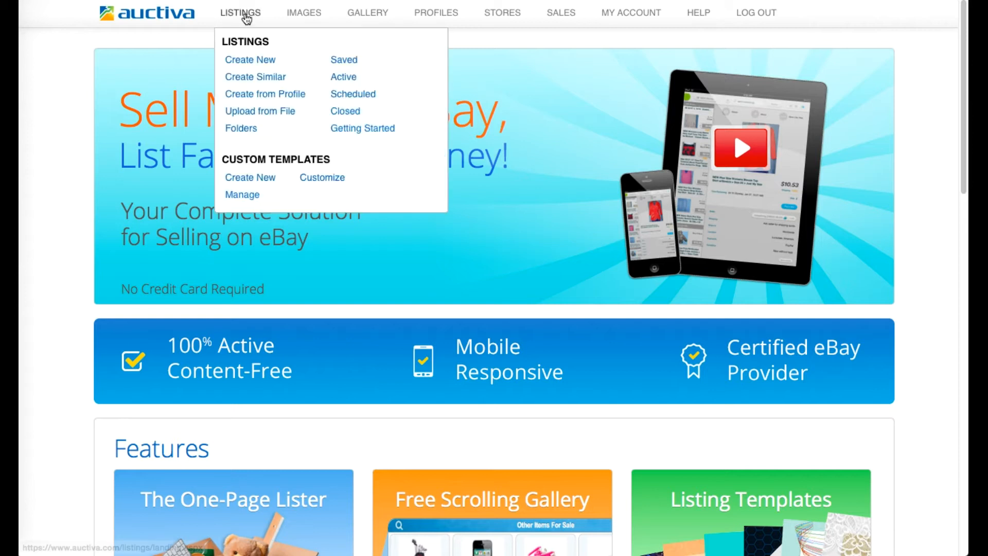
{"action": "mouse_move", "coordinate": [251, 60]}
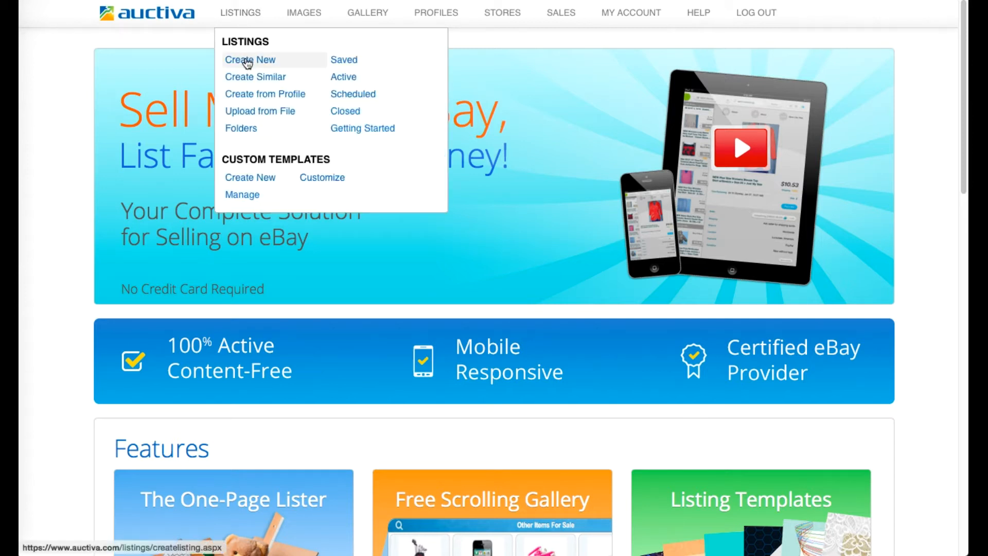
- Create a new eBay listing using the iPhone 6 Used master profile, accepting the overwrite
{"action": "left_click", "coordinate": [250, 60]}
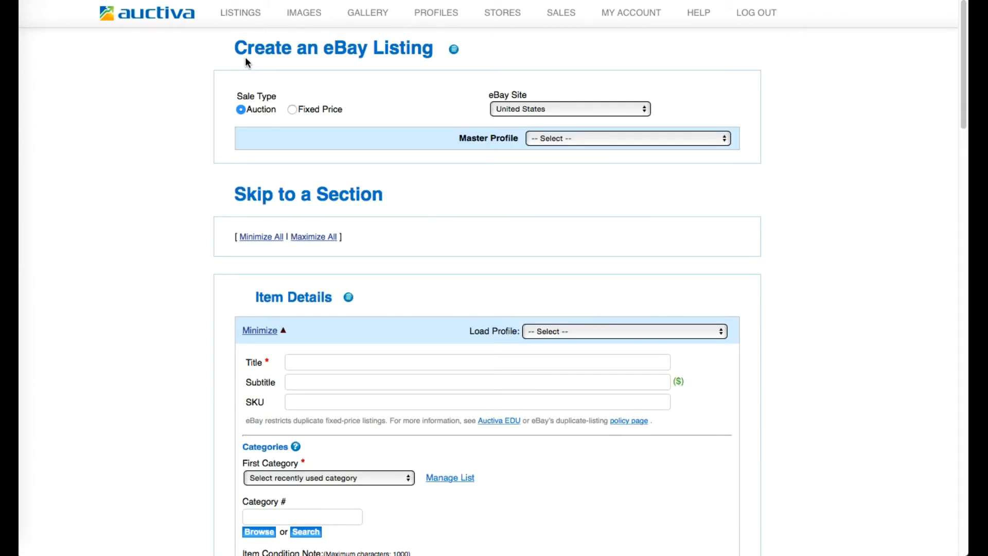
{"action": "left_click", "coordinate": [313, 236]}
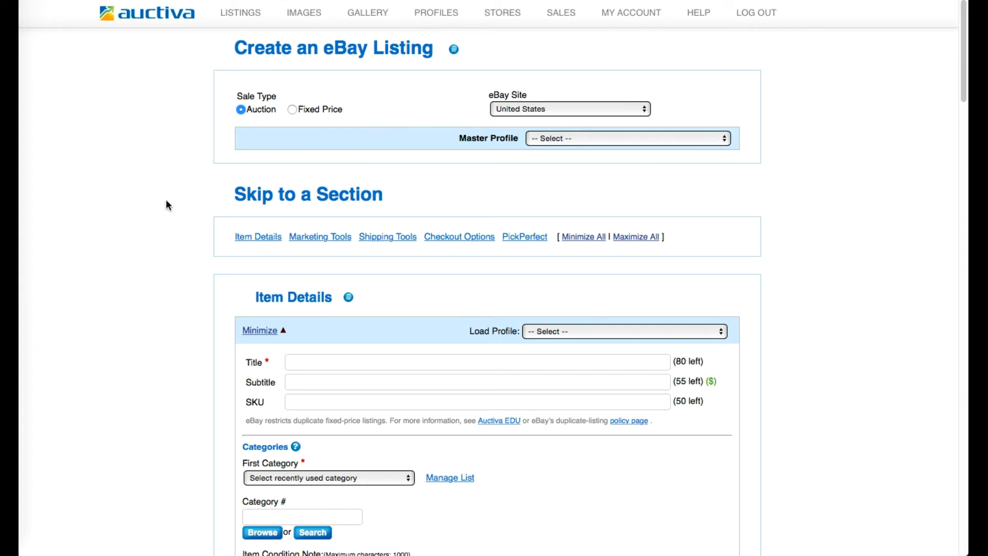
{"action": "mouse_move", "coordinate": [225, 318]}
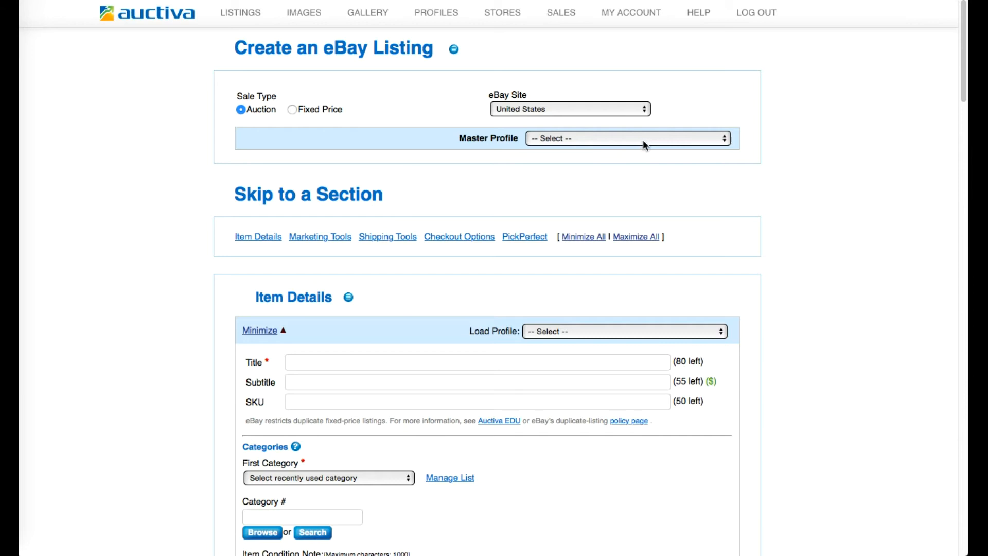
{"action": "left_click", "coordinate": [627, 137]}
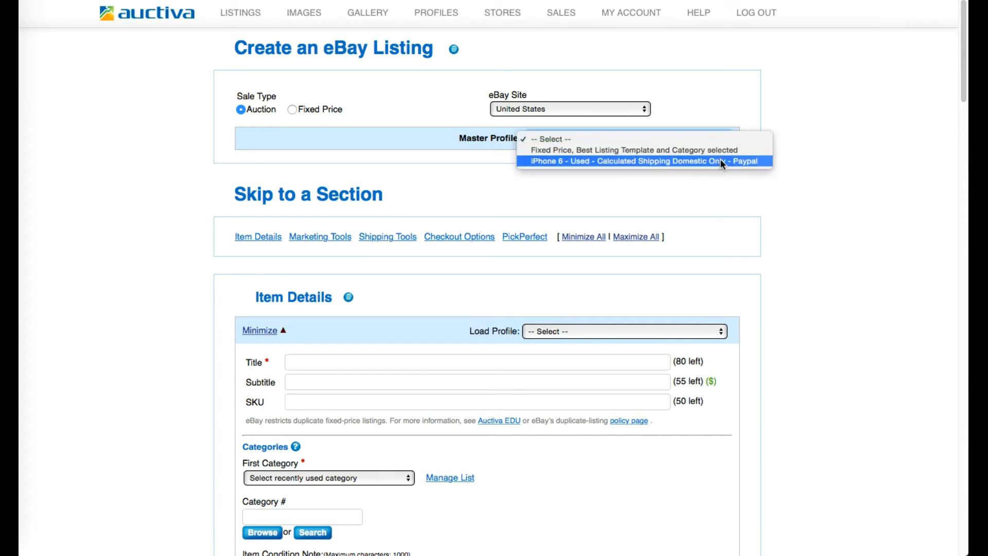
{"action": "left_click", "coordinate": [637, 162]}
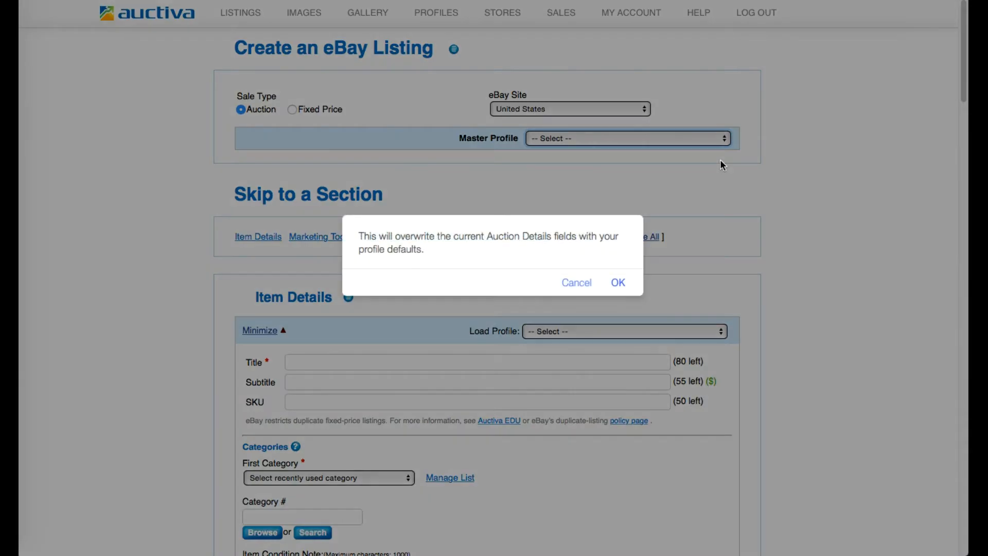
{"action": "mouse_move", "coordinate": [620, 259]}
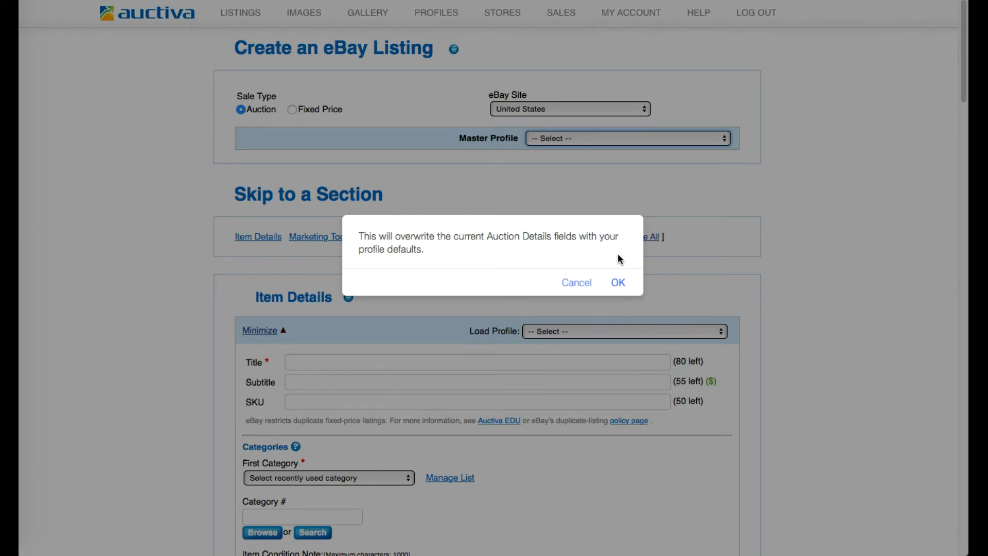
{"action": "left_click", "coordinate": [617, 282]}
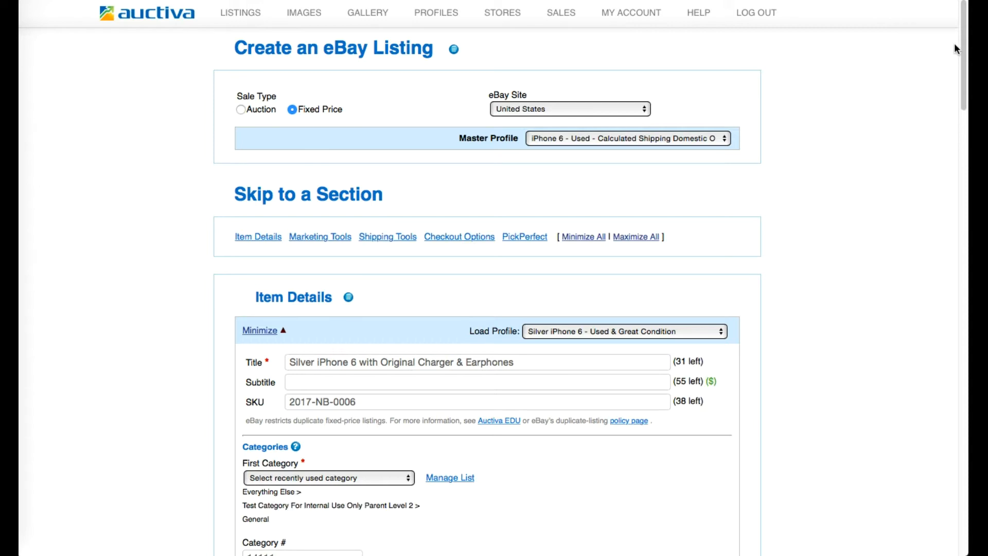
- Scroll down to the Template section and open the Select Template gallery
{"action": "scroll", "scroll_direction": "down", "scroll_amount": 3}
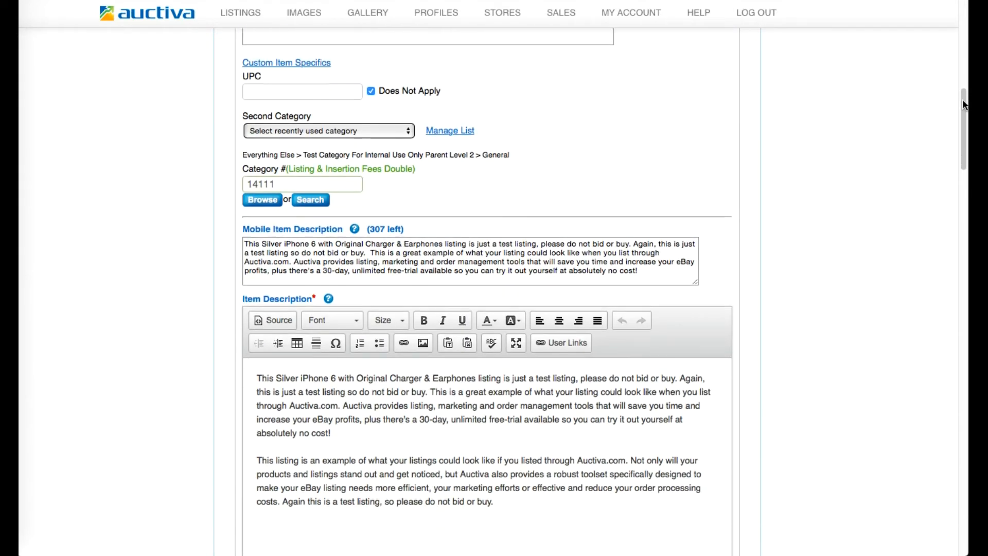
{"action": "scroll", "scroll_direction": "up", "scroll_amount": 3}
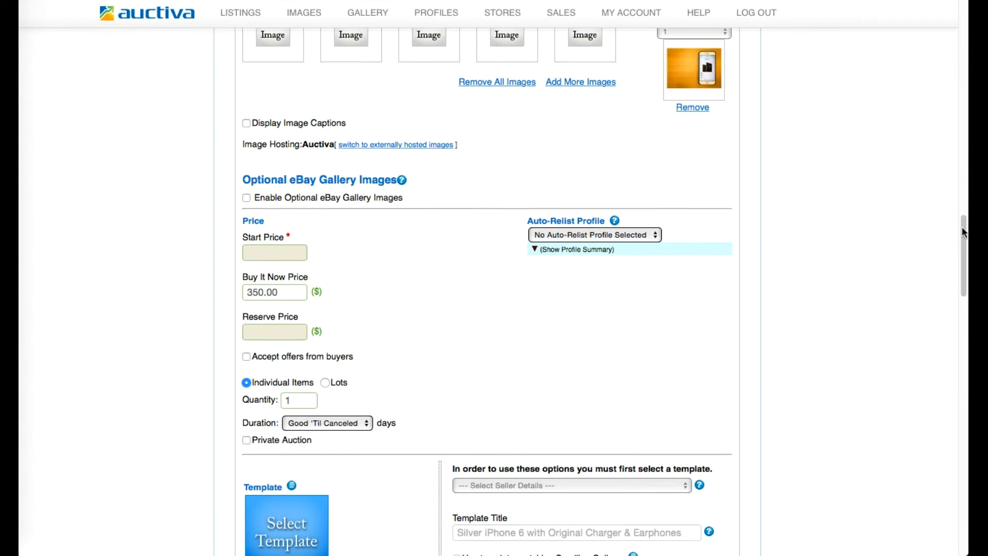
{"action": "scroll", "scroll_direction": "down", "scroll_amount": 3}
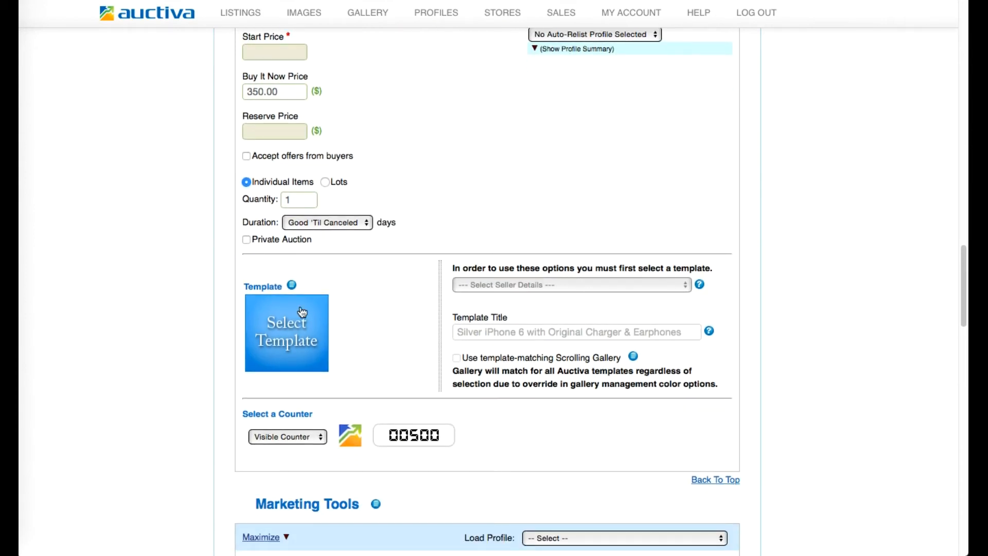
{"action": "left_click", "coordinate": [286, 333]}
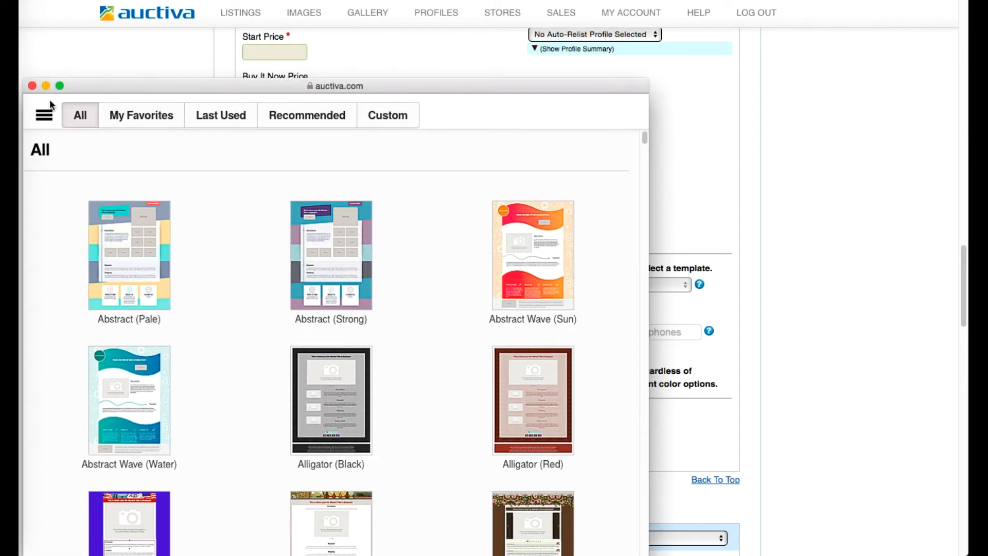
- Filter templates by the blue swatch, then browse the list down to the 'D' templates
{"action": "left_click", "coordinate": [44, 115]}
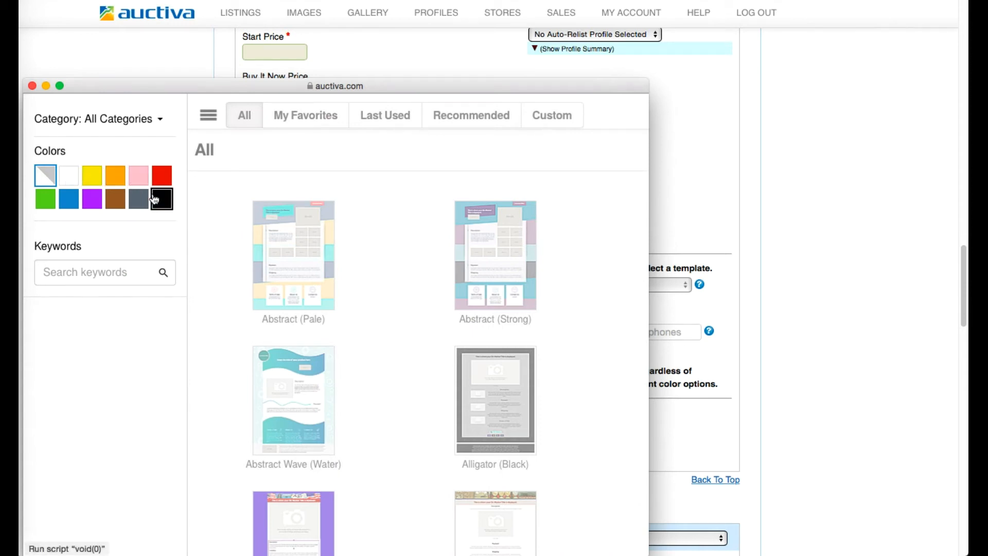
{"action": "mouse_move", "coordinate": [71, 230]}
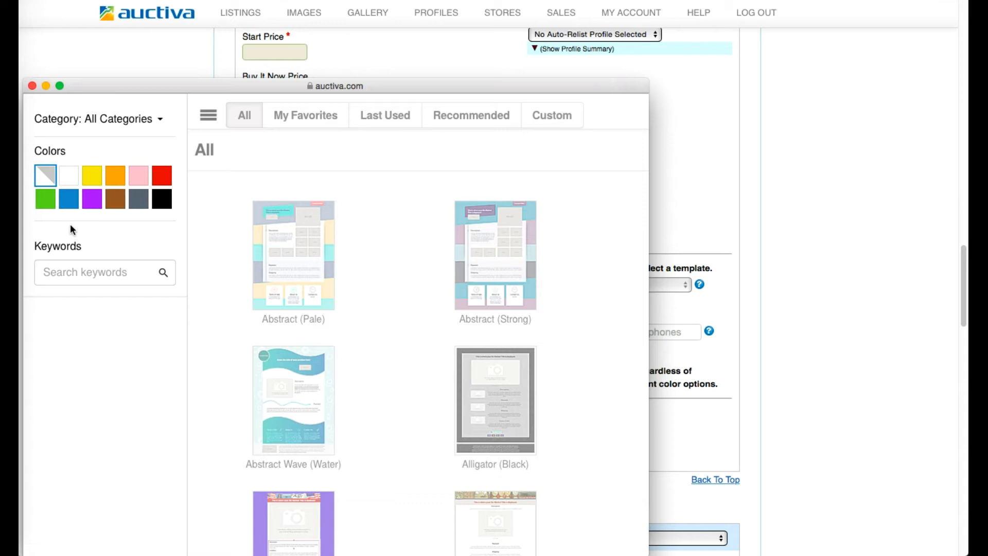
{"action": "left_click", "coordinate": [68, 198]}
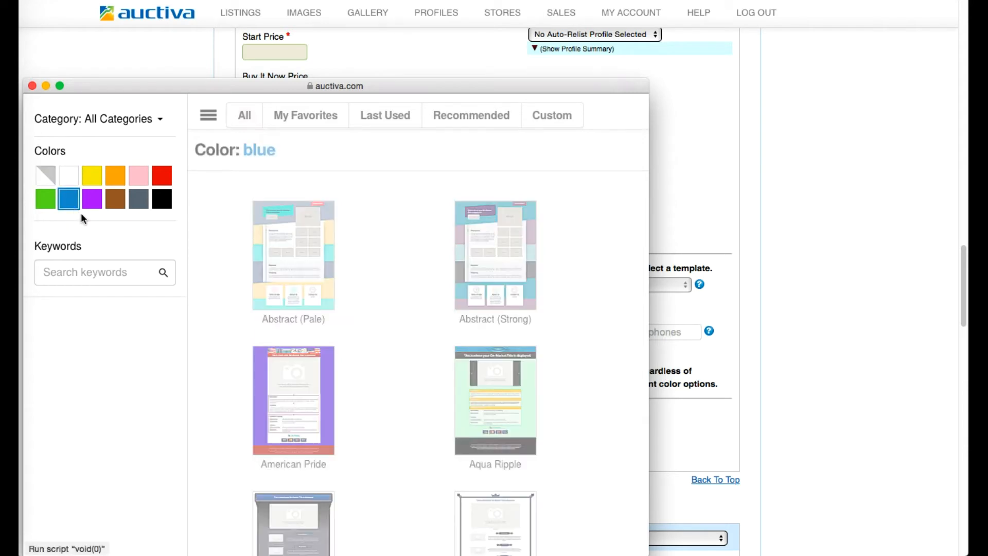
{"action": "left_click", "coordinate": [207, 115]}
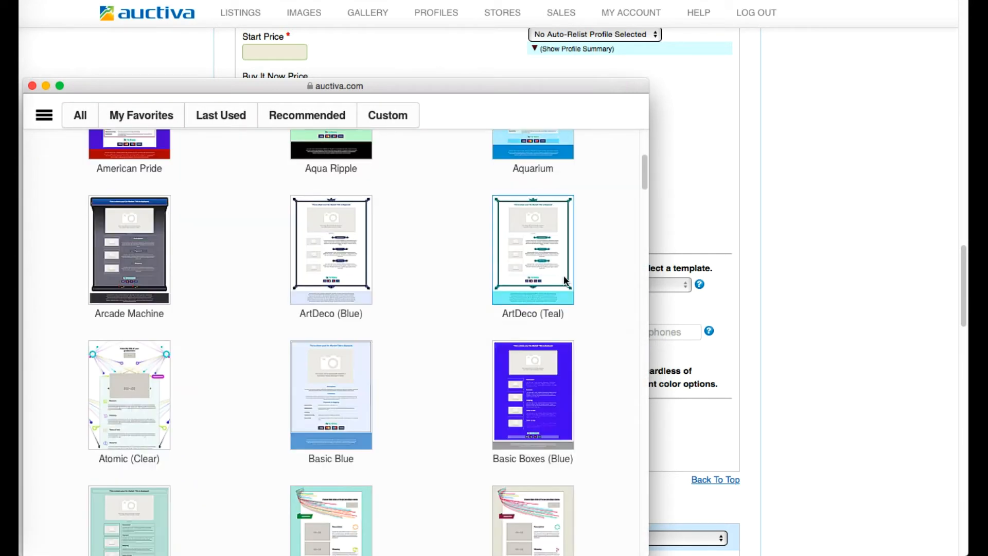
{"action": "scroll", "scroll_direction": "down", "scroll_amount": 3}
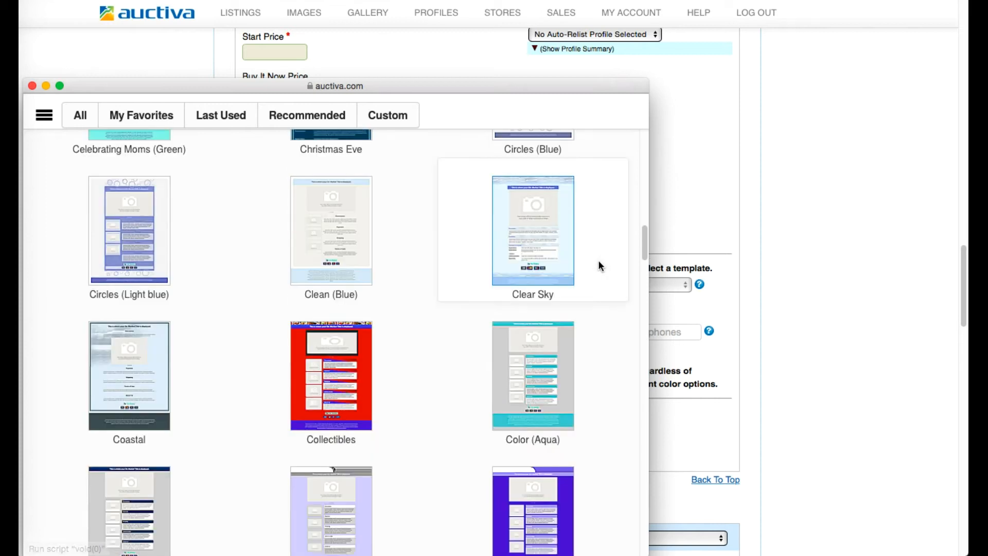
{"action": "scroll", "scroll_direction": "down", "scroll_amount": 3}
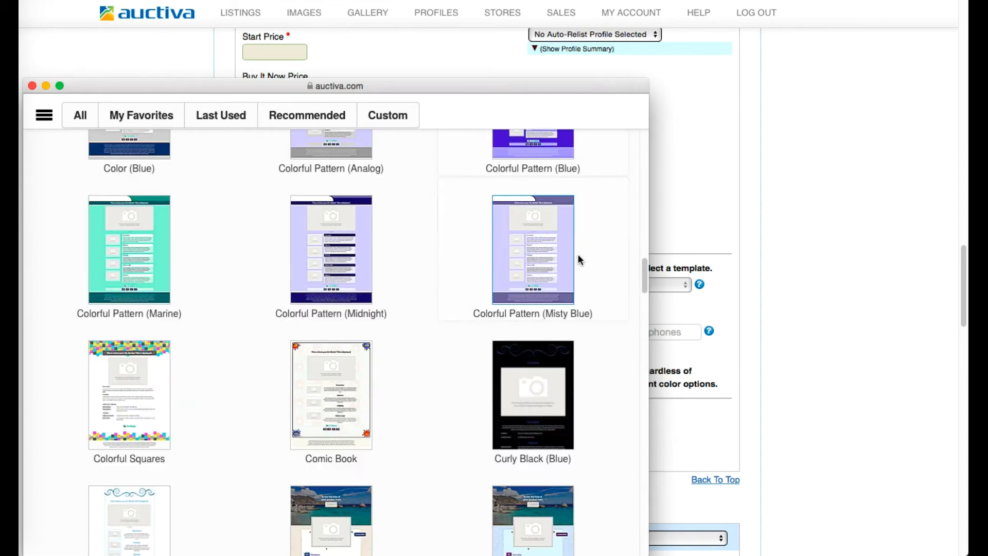
{"action": "scroll", "scroll_direction": "down", "scroll_amount": 3}
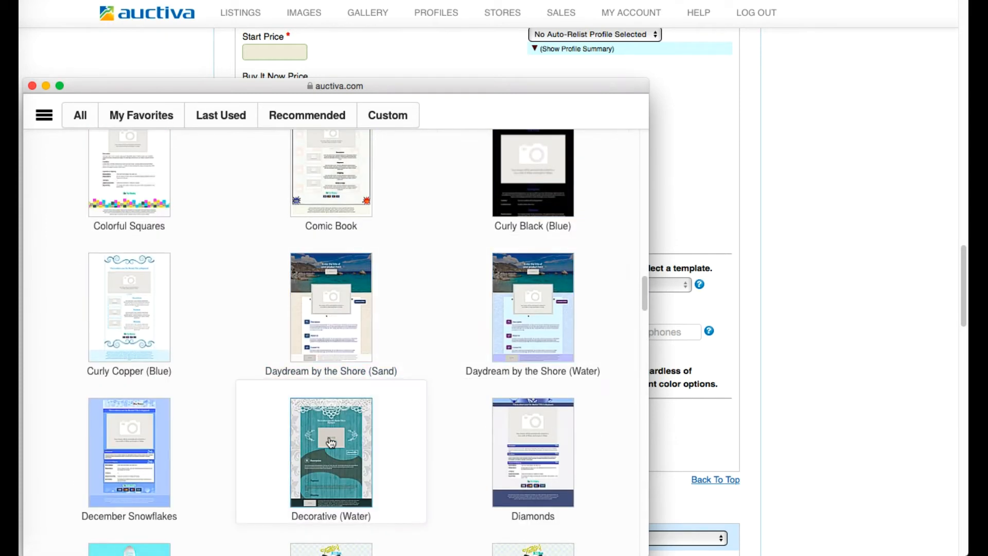
- Preview Decorative (Water), scrolling through its description, payment and shipping sections
{"action": "left_click", "coordinate": [330, 452]}
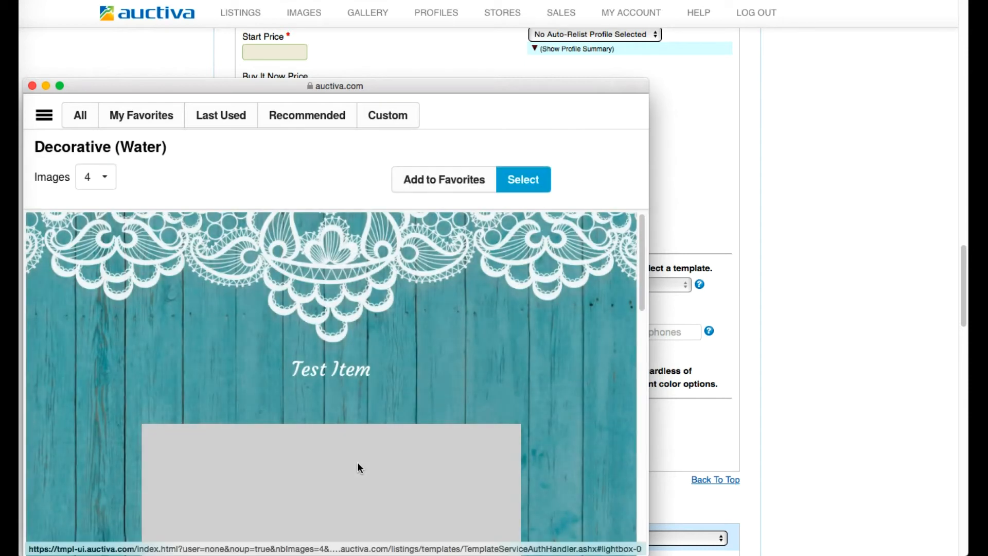
{"action": "scroll", "scroll_direction": "down", "scroll_amount": 3}
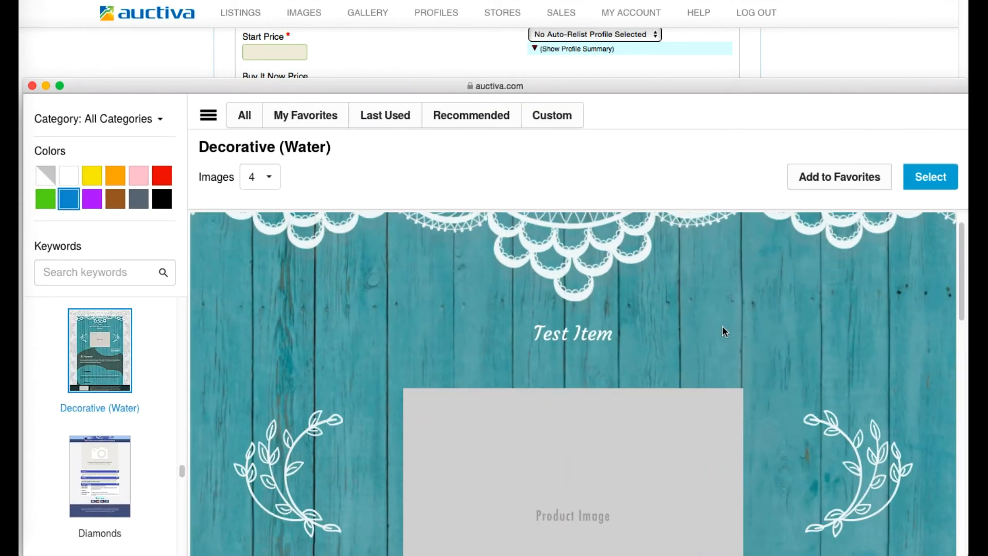
{"action": "scroll", "scroll_direction": "down", "scroll_amount": 3}
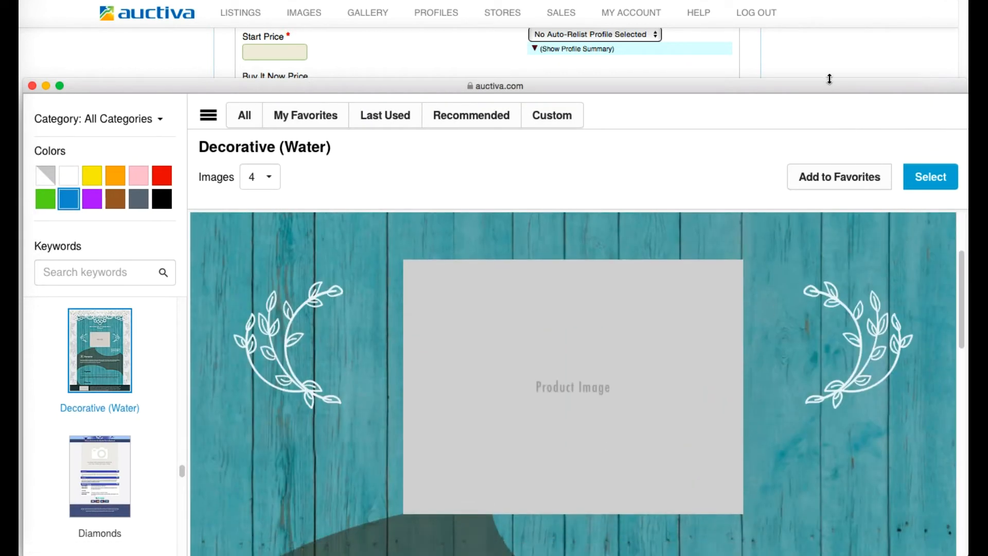
{"action": "scroll", "scroll_direction": "down", "scroll_amount": 3}
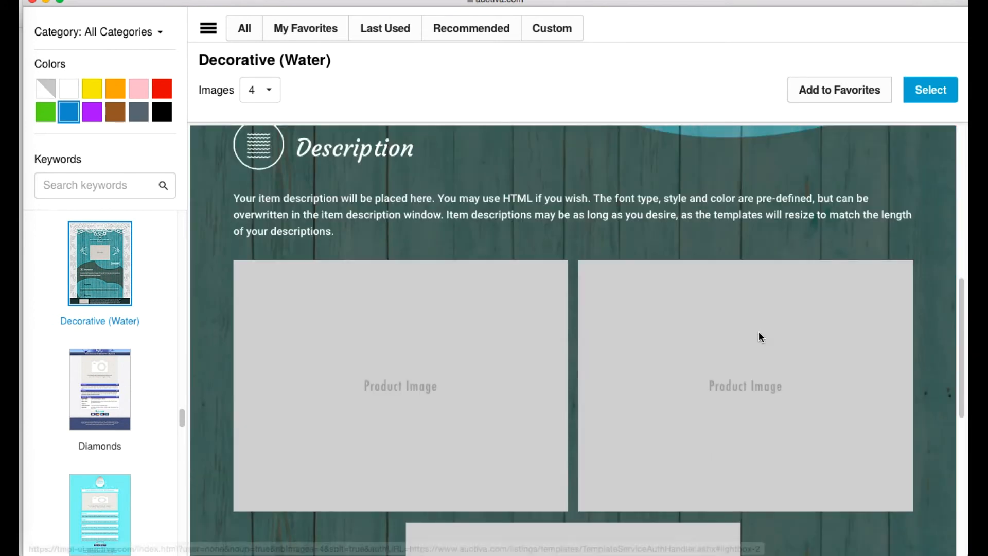
{"action": "scroll", "scroll_direction": "down", "scroll_amount": 3}
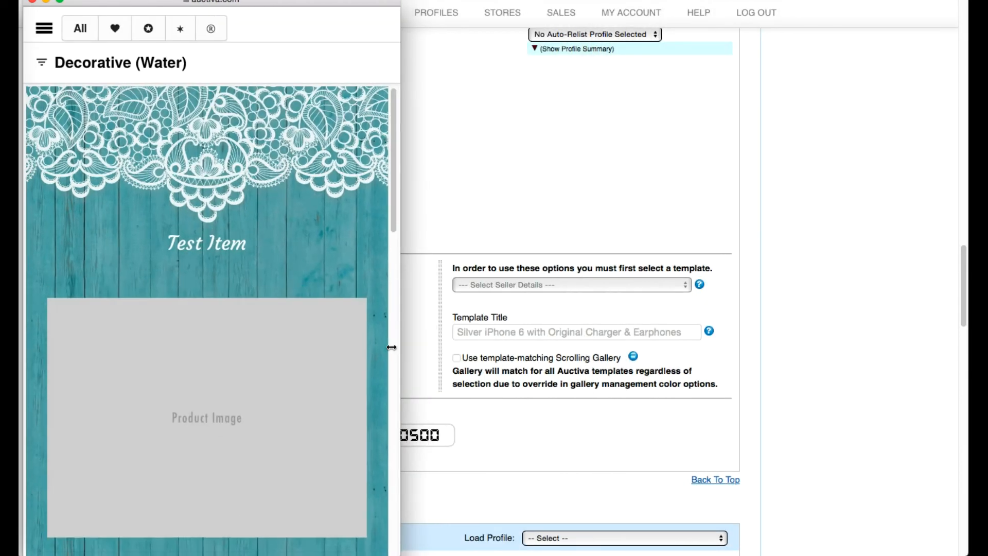
{"action": "scroll", "scroll_direction": "down", "scroll_amount": 3}
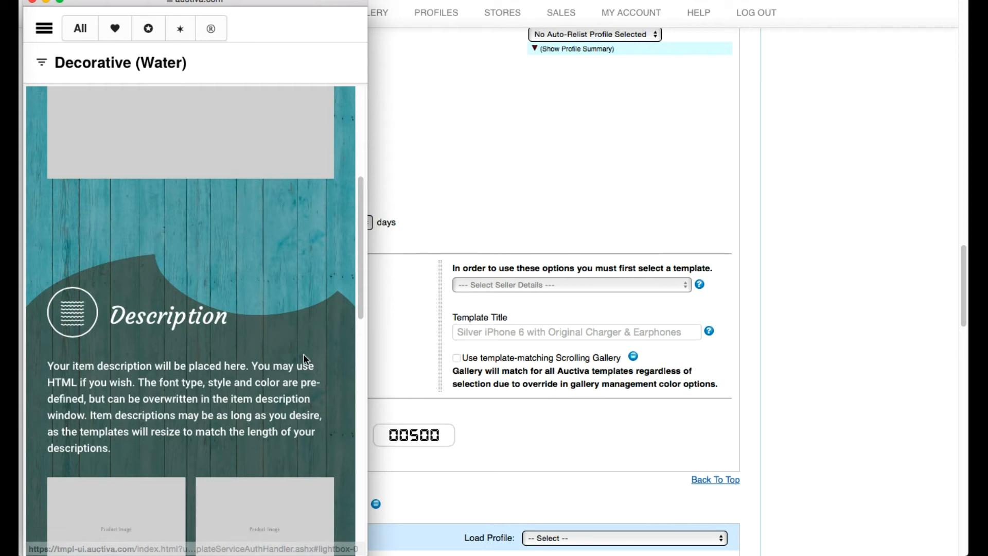
{"action": "scroll", "scroll_direction": "down", "scroll_amount": 3}
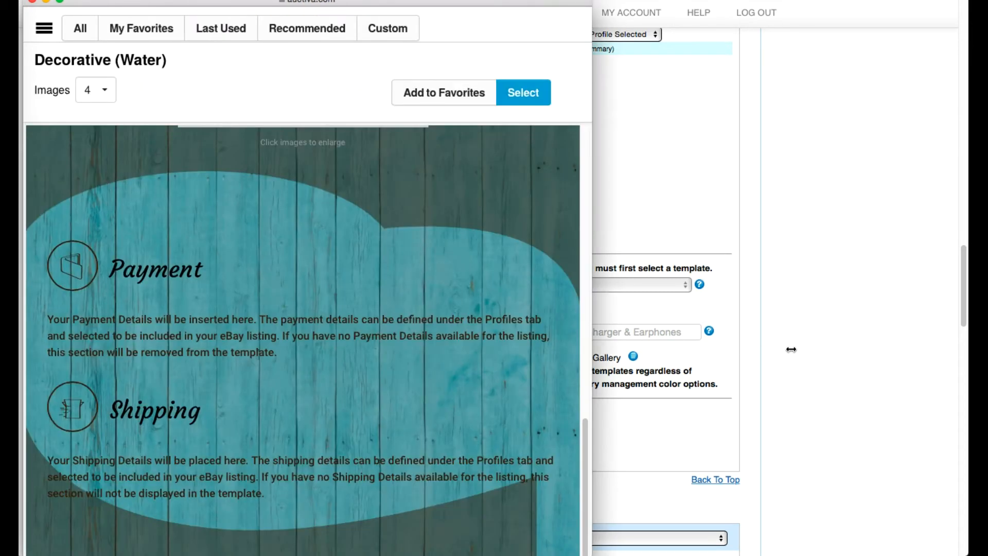
- Keep 4 images and switch the preview to the Clean (Blue) template
{"action": "left_click", "coordinate": [95, 90]}
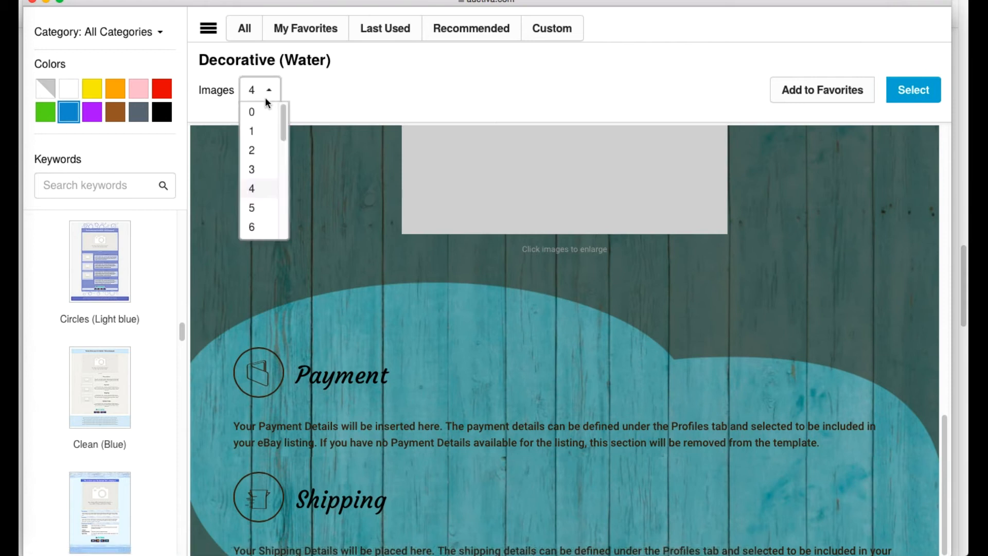
{"action": "mouse_move", "coordinate": [269, 206]}
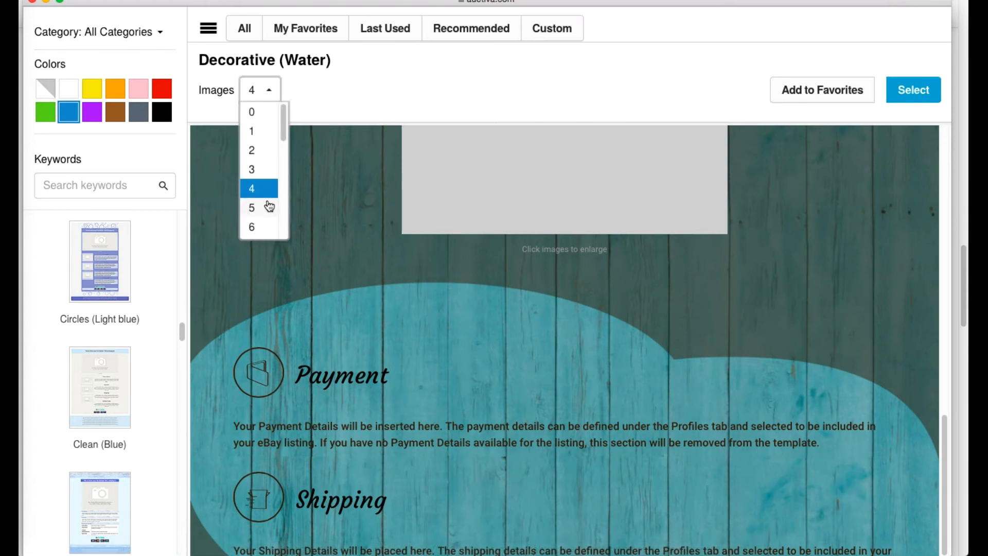
{"action": "mouse_move", "coordinate": [291, 93]}
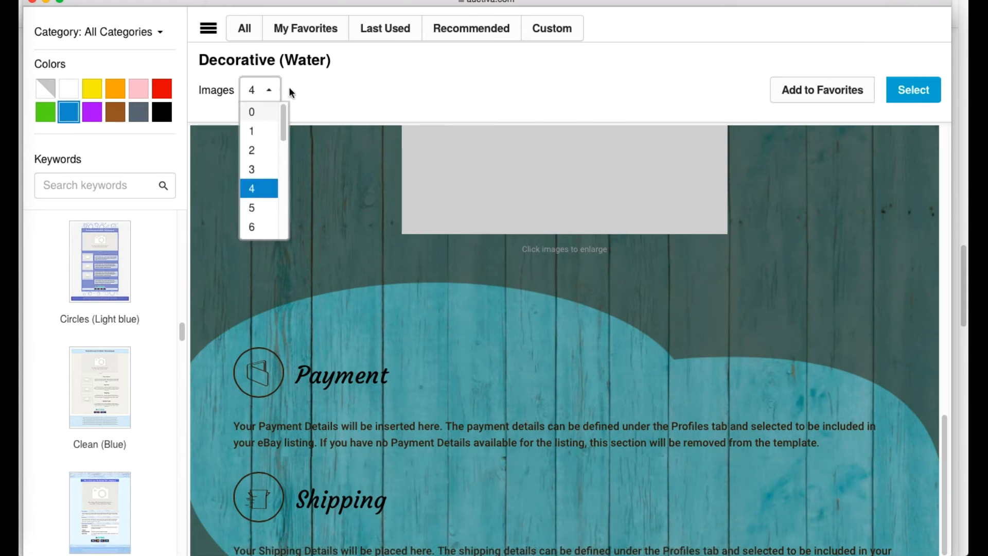
{"action": "left_click", "coordinate": [99, 386]}
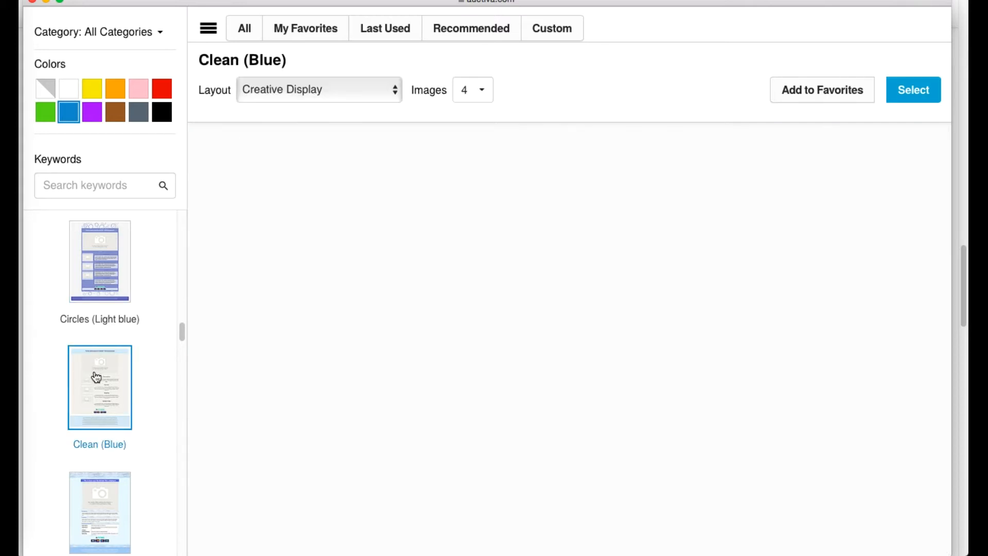
- Try the Paired Bottom layout on Clean (Blue) and scroll its preview
{"action": "left_click", "coordinate": [318, 90]}
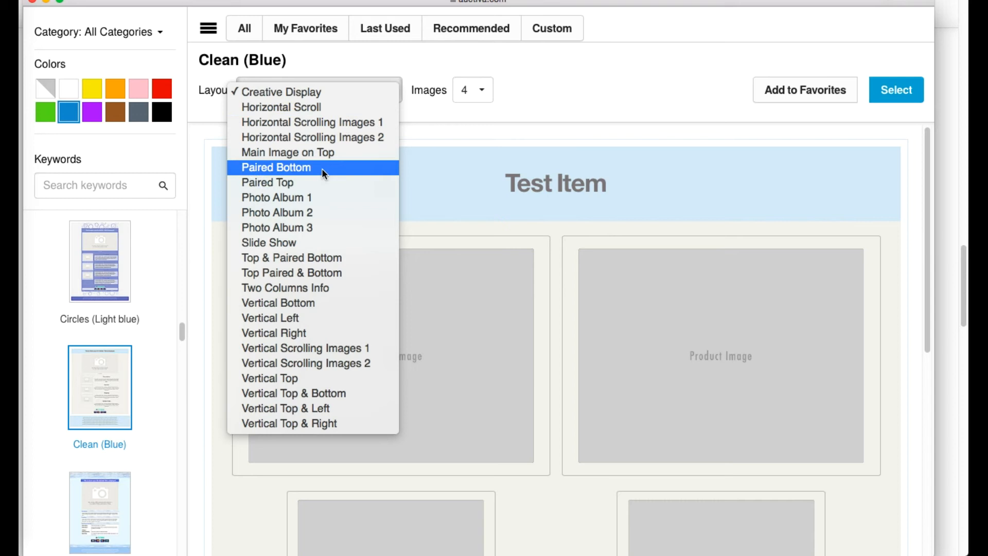
{"action": "left_click", "coordinate": [275, 168]}
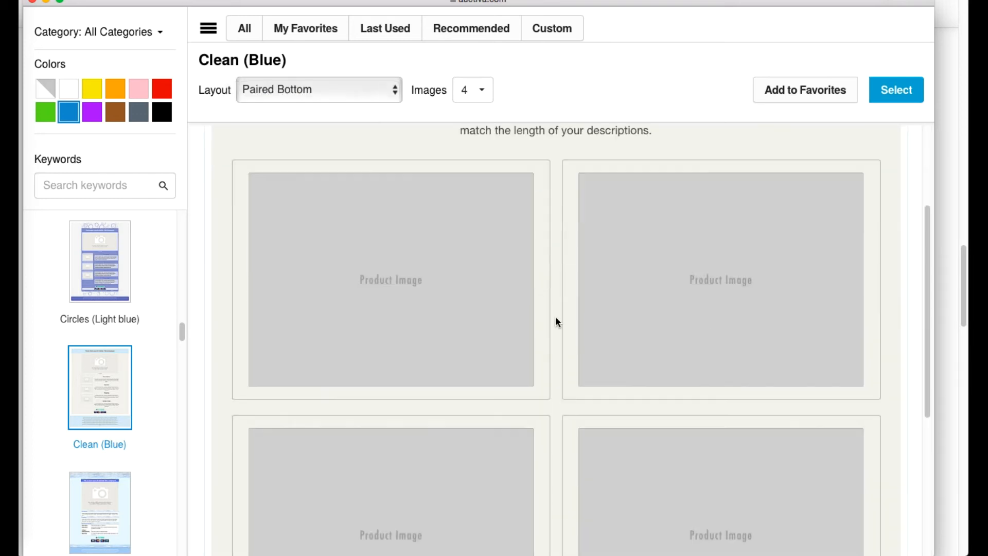
{"action": "scroll", "scroll_direction": "down", "scroll_amount": 3}
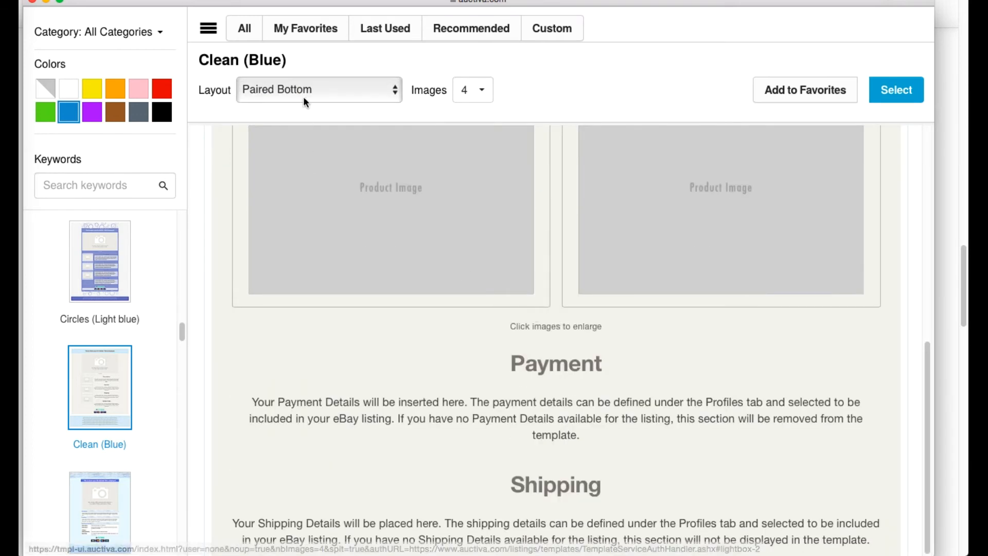
- Switch to Vertical Left, add Clean (Blue) to favorites, and select it
{"action": "left_click", "coordinate": [318, 89]}
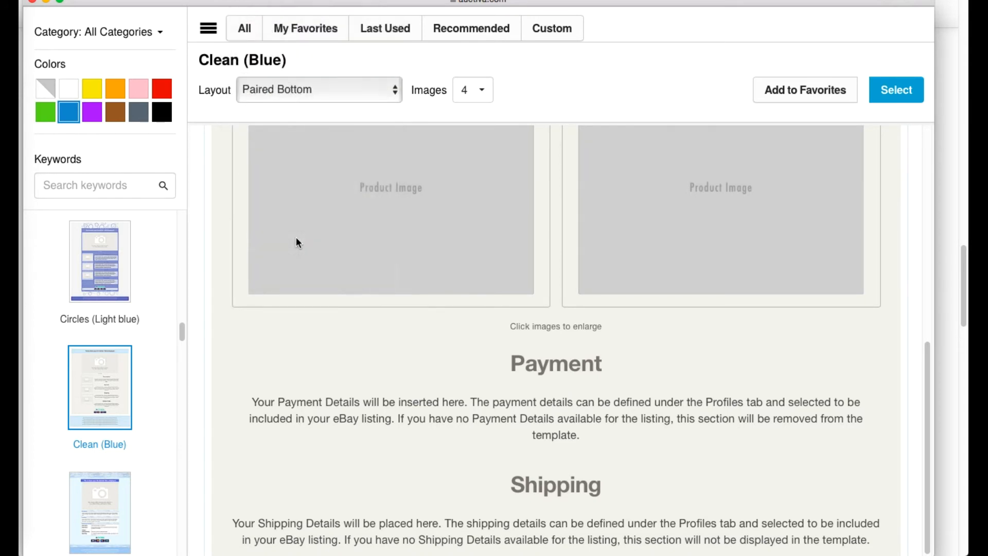
{"action": "left_click", "coordinate": [318, 89]}
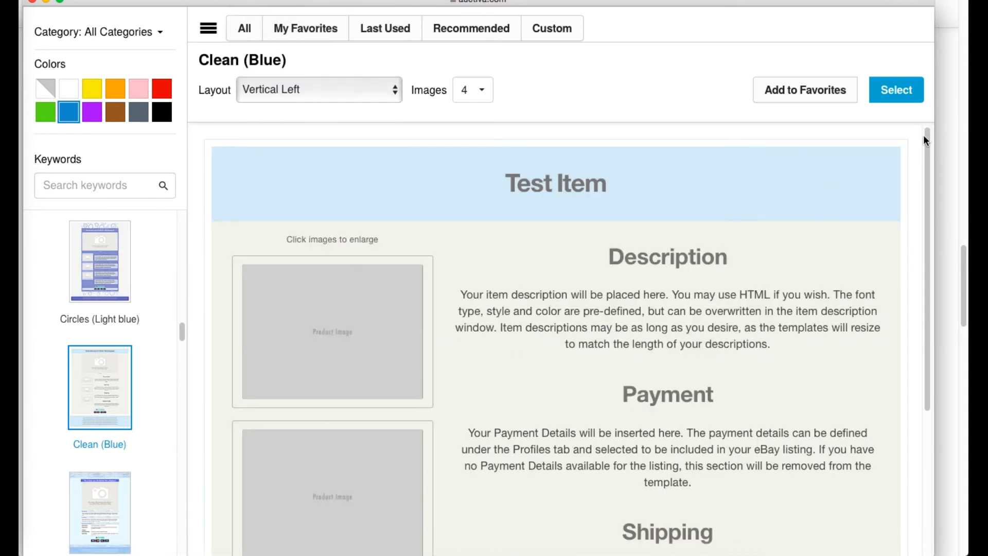
{"action": "scroll", "scroll_direction": "down", "scroll_amount": 3}
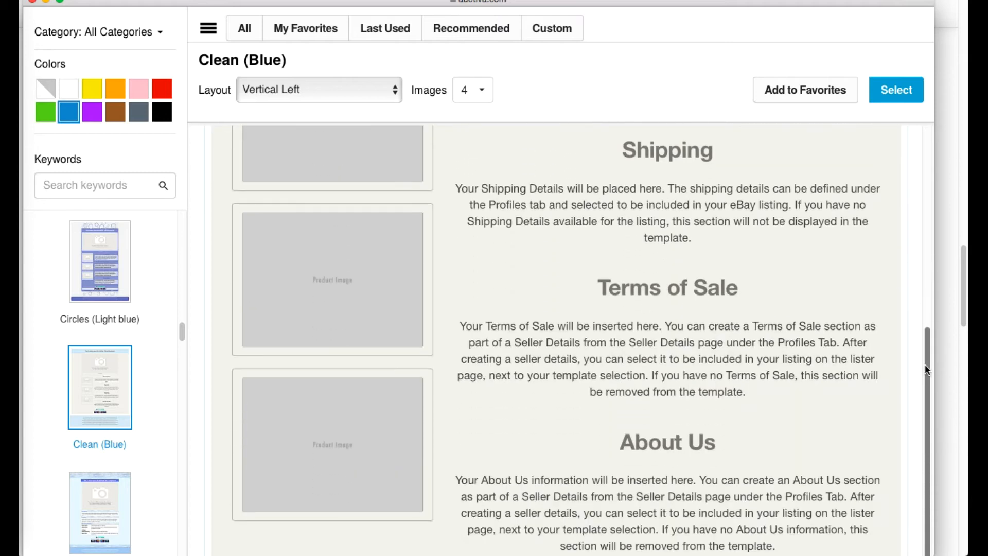
{"action": "scroll", "scroll_direction": "up", "scroll_amount": 3}
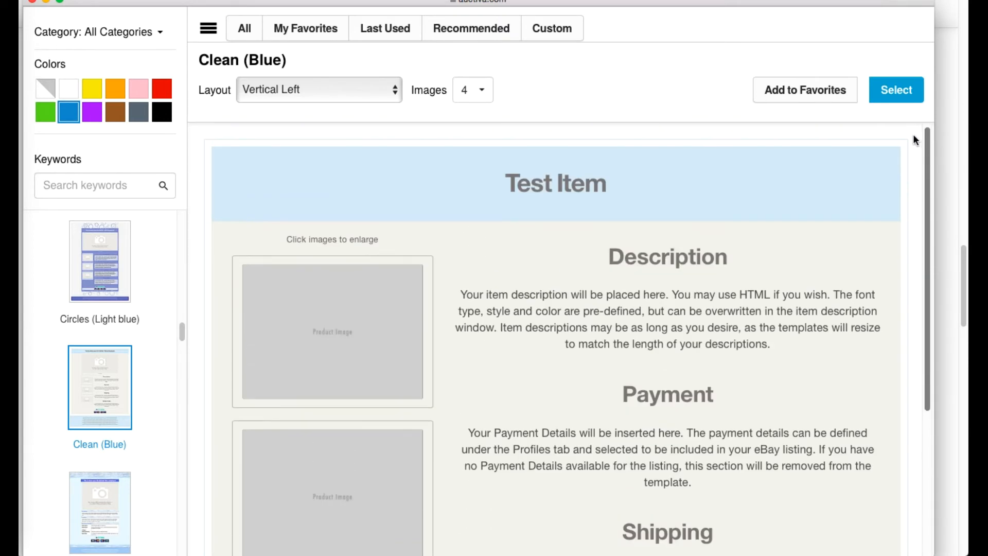
{"action": "left_click", "coordinate": [805, 89]}
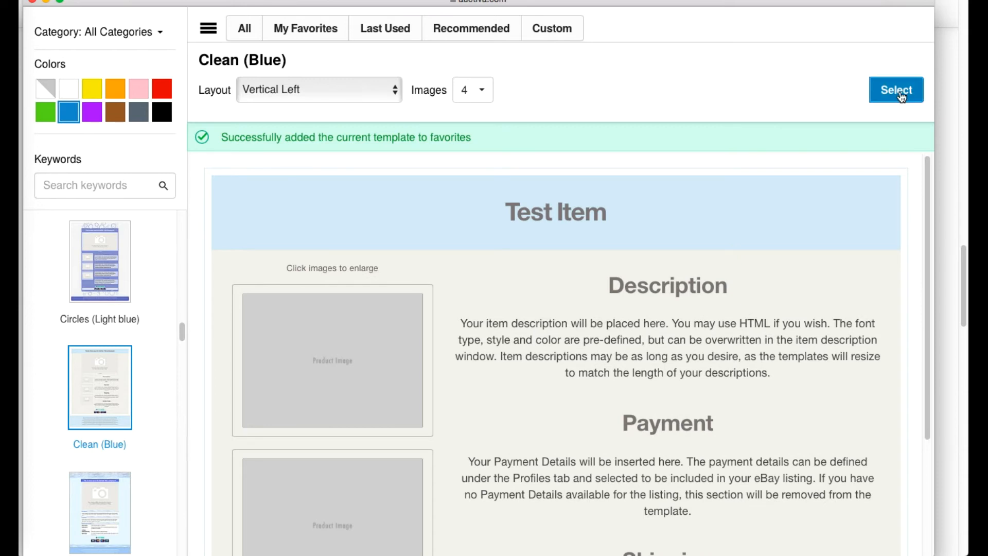
{"action": "left_click", "coordinate": [896, 89]}
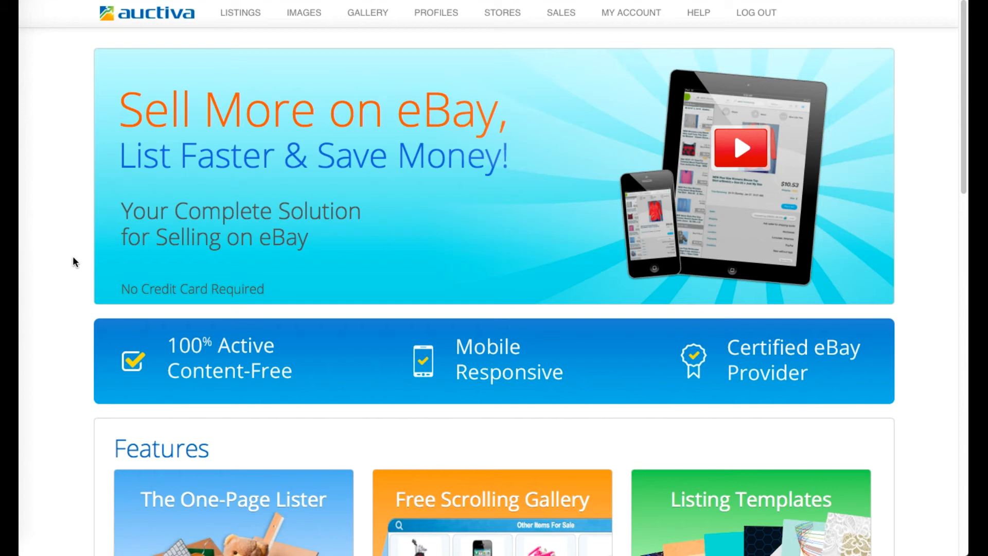
{"action": "mouse_move", "coordinate": [198, 20]}
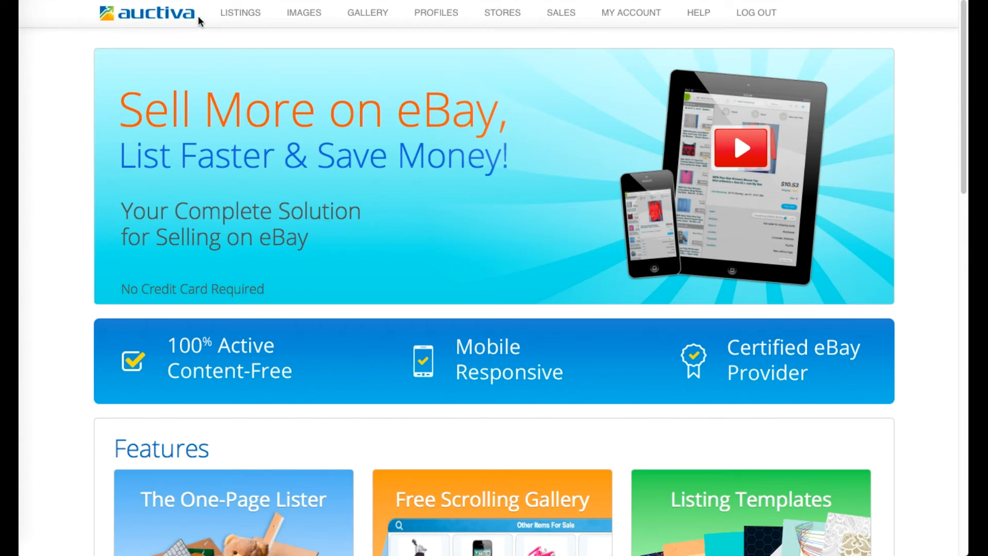
- Go to Listings > Saved and check all 11 Chico State saved listings
{"action": "left_click", "coordinate": [240, 12]}
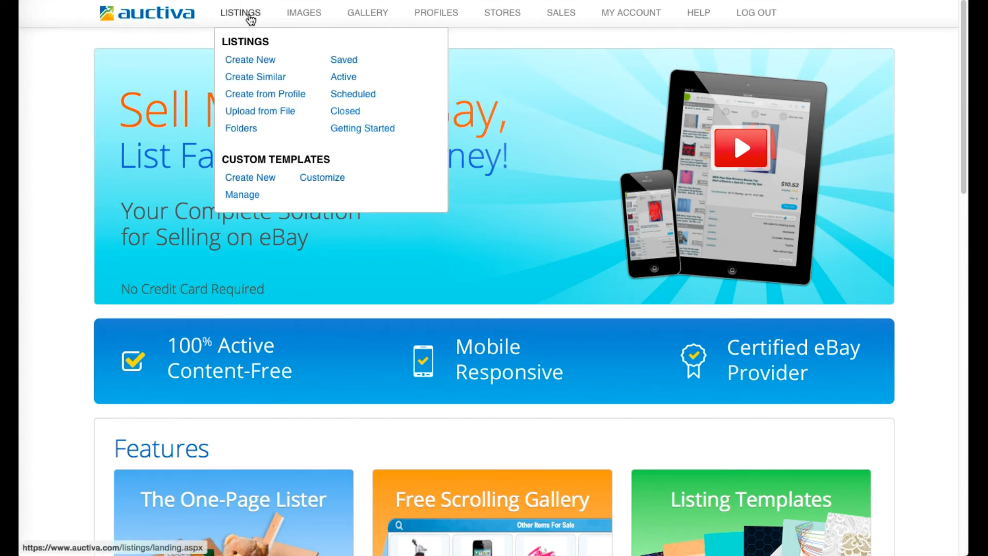
{"action": "left_click", "coordinate": [343, 60]}
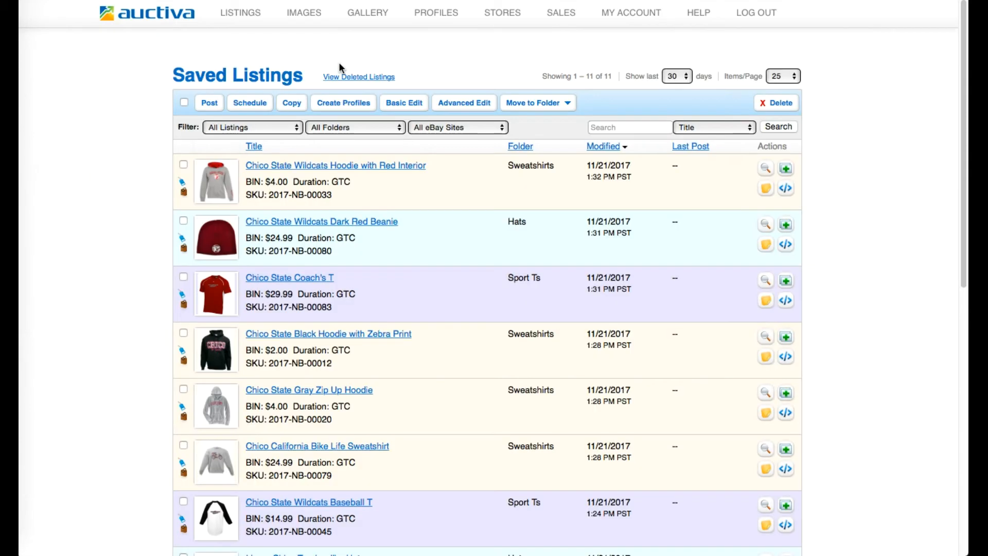
{"action": "mouse_move", "coordinate": [182, 127]}
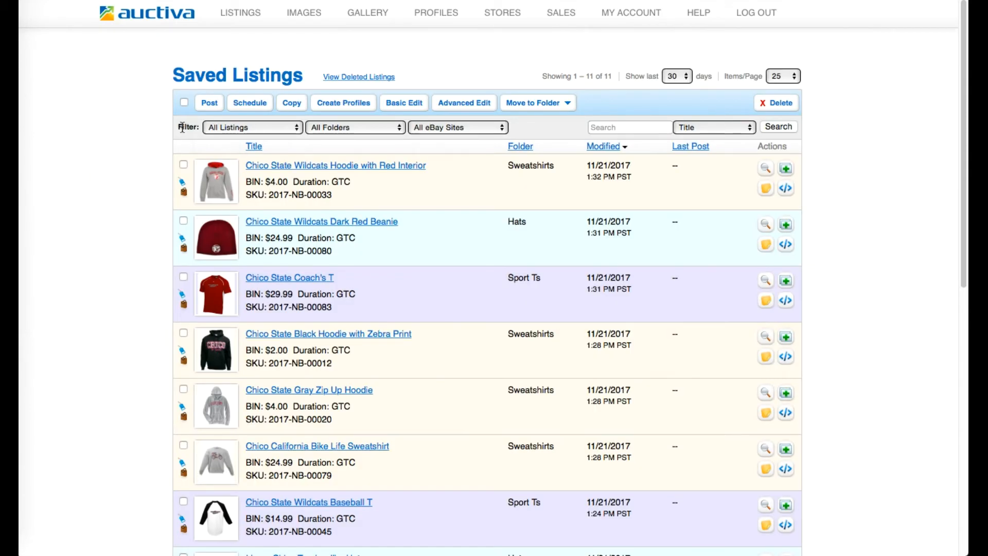
{"action": "mouse_move", "coordinate": [421, 132]}
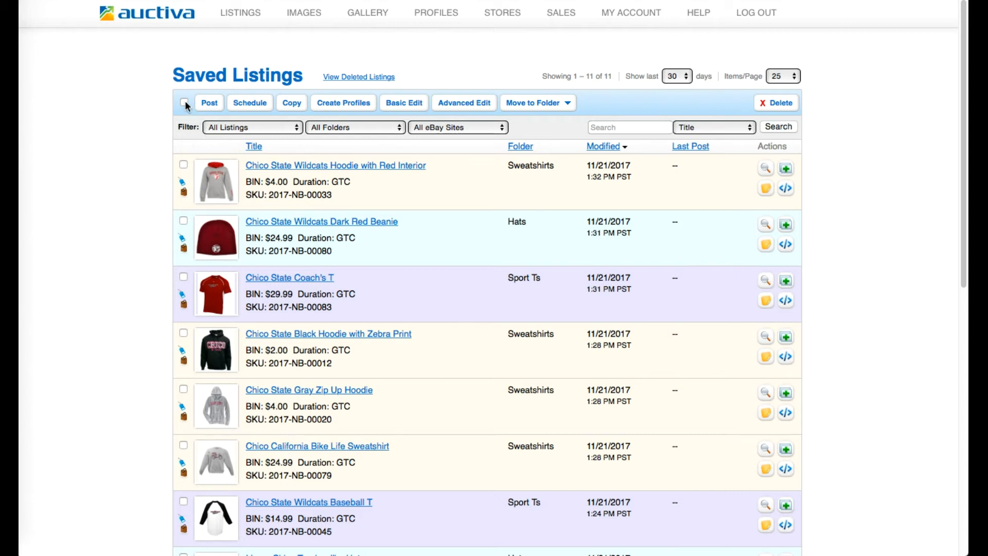
{"action": "left_click", "coordinate": [184, 102]}
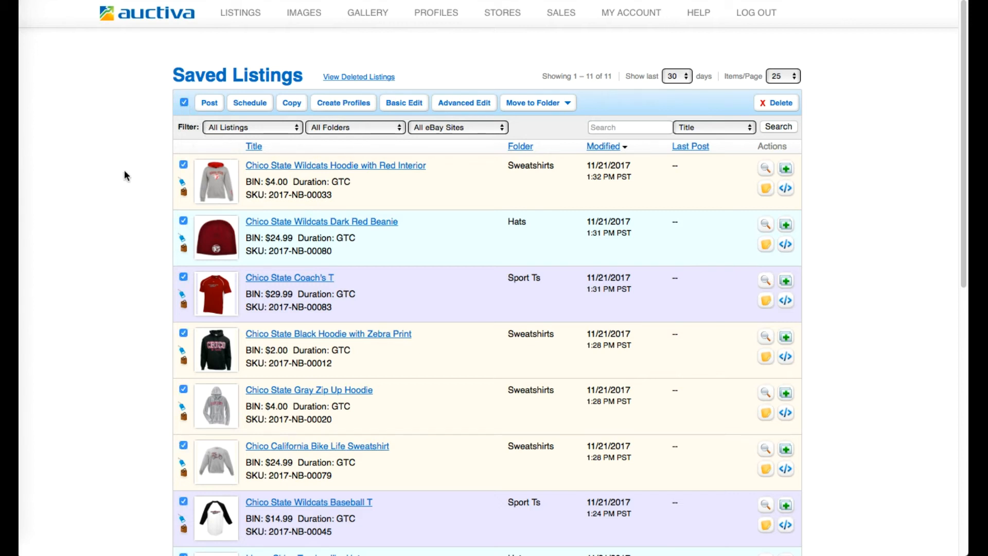
{"action": "mouse_move", "coordinate": [359, 55]}
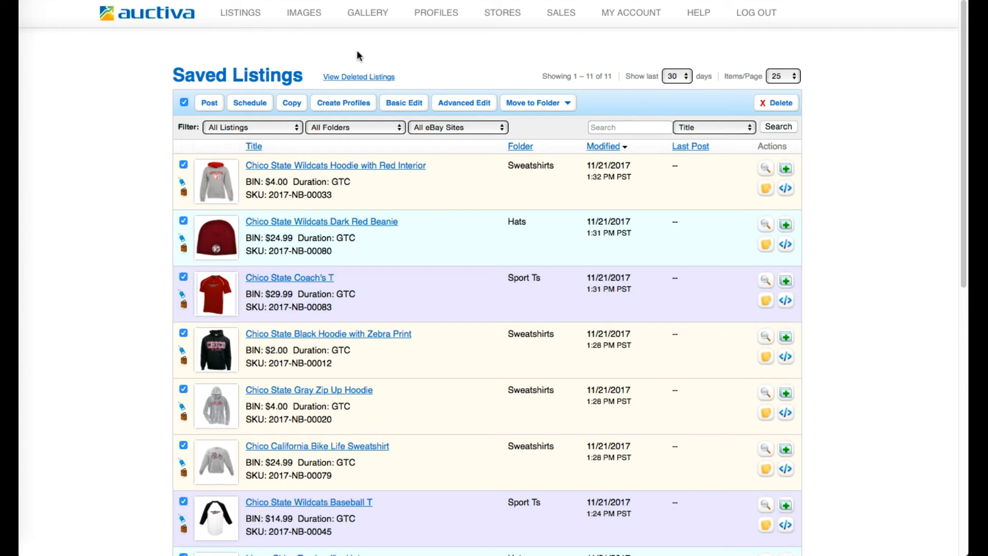
{"action": "mouse_move", "coordinate": [464, 107]}
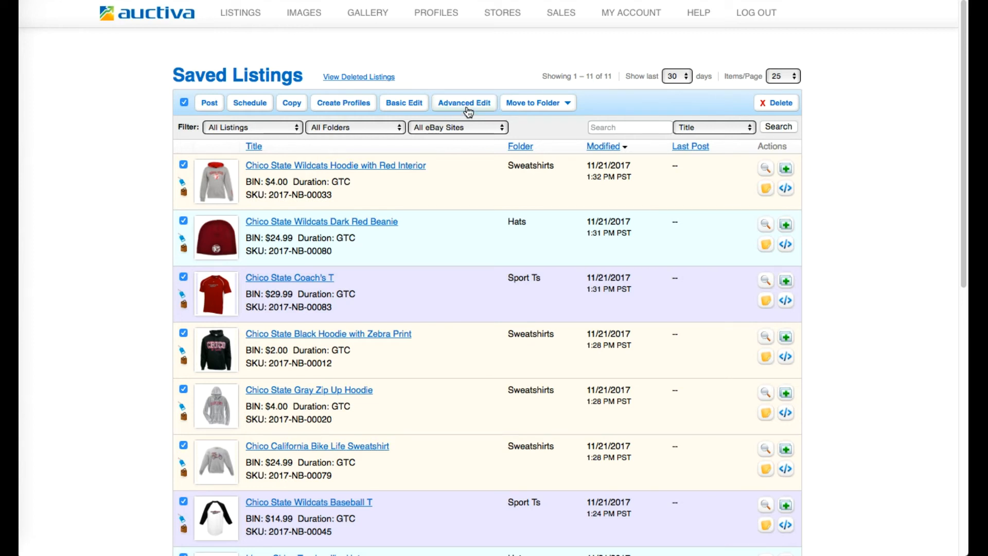
- Start Advanced Edit on the selected listings with Listing Template as the field to replace
{"action": "left_click", "coordinate": [464, 102]}
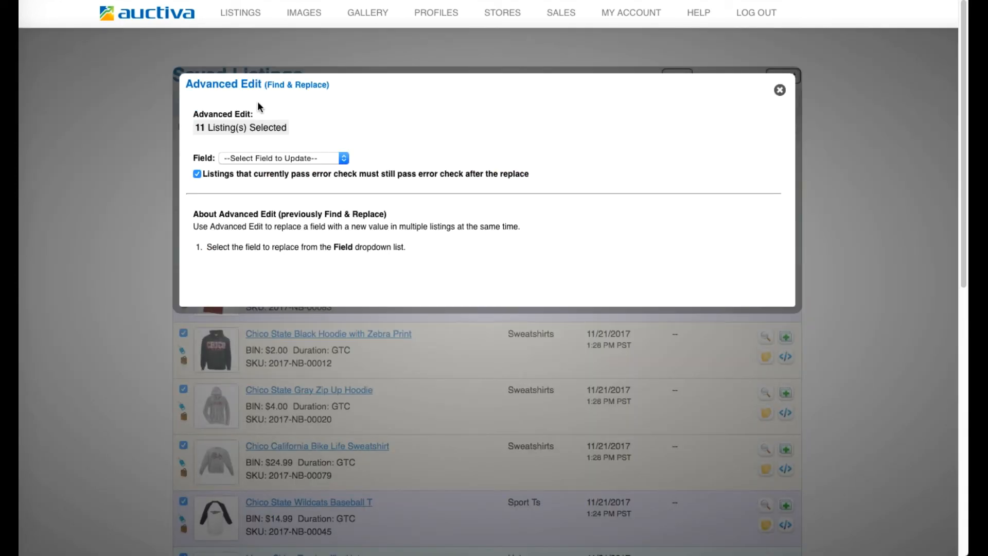
{"action": "left_click", "coordinate": [283, 158]}
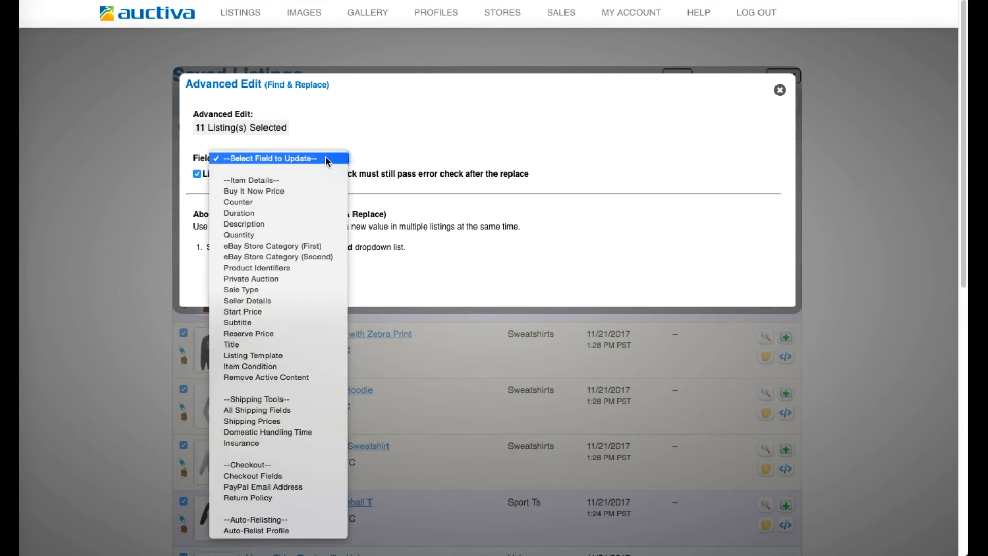
{"action": "mouse_move", "coordinate": [231, 345]}
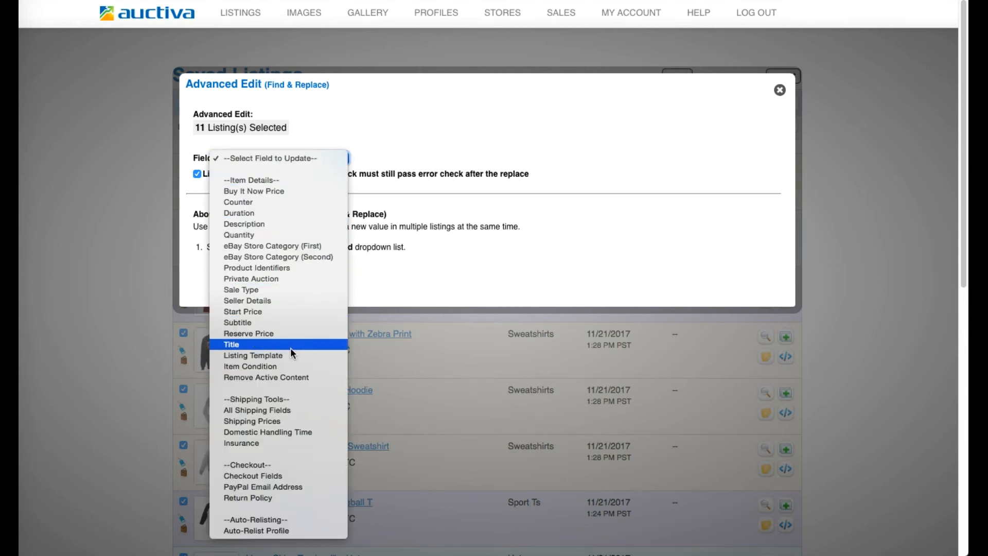
{"action": "left_click", "coordinate": [252, 354]}
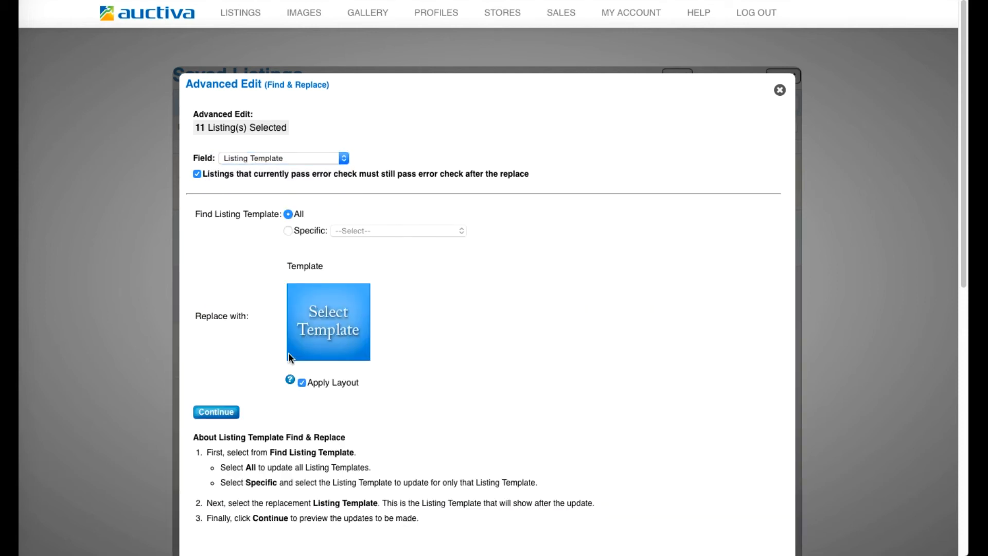
- Pick Clean (Blue) from My Favorites with 24 images as the replacement template
{"action": "left_click", "coordinate": [328, 322]}
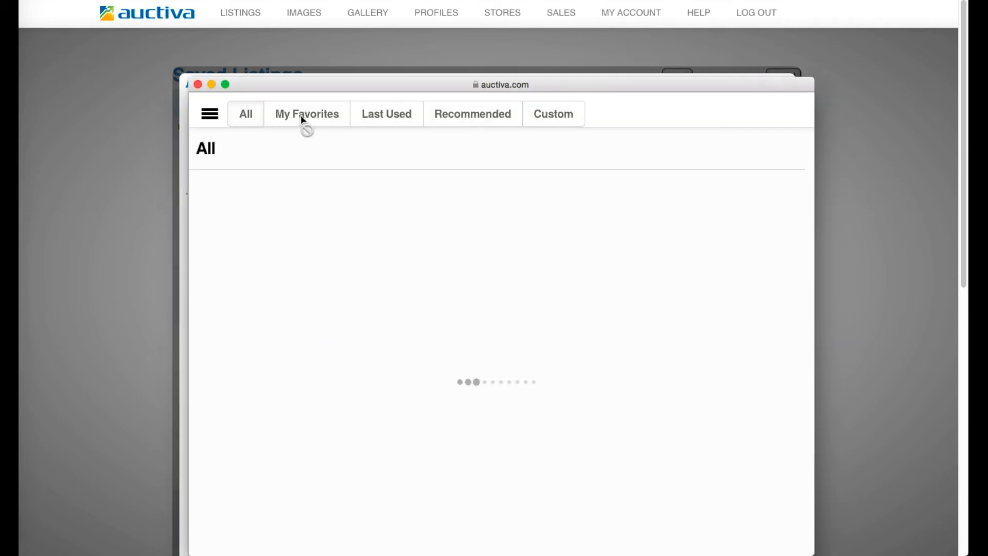
{"action": "left_click", "coordinate": [306, 114]}
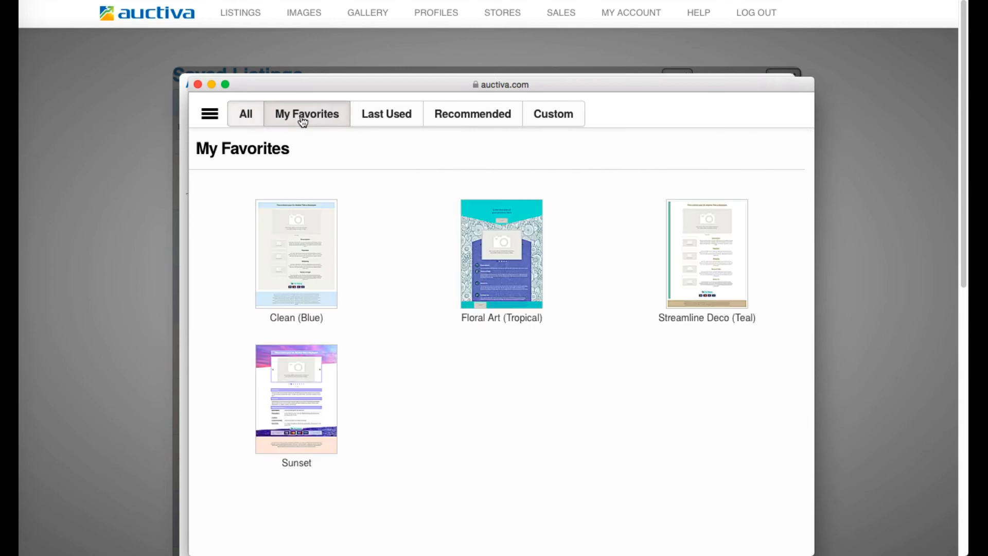
{"action": "left_click", "coordinate": [296, 254]}
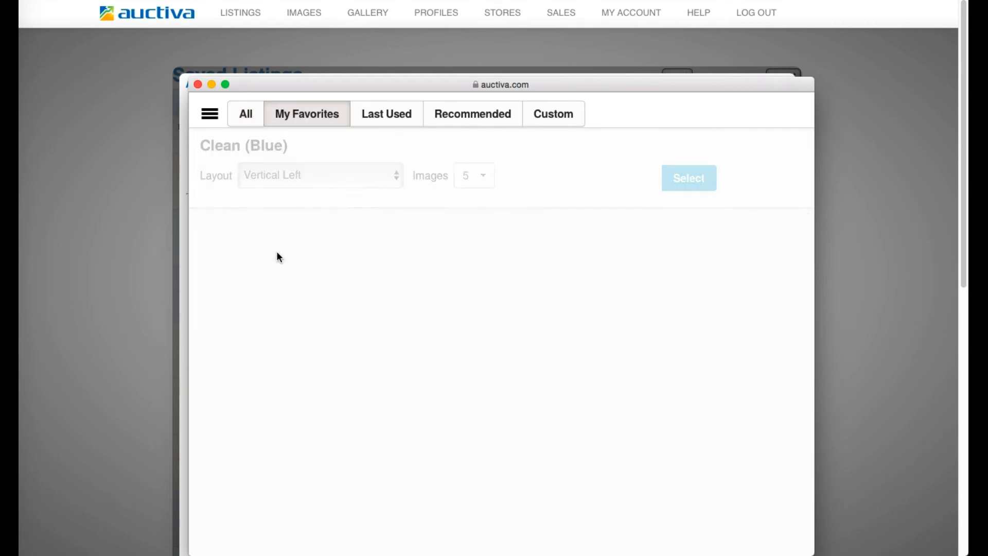
{"action": "left_click", "coordinate": [474, 175]}
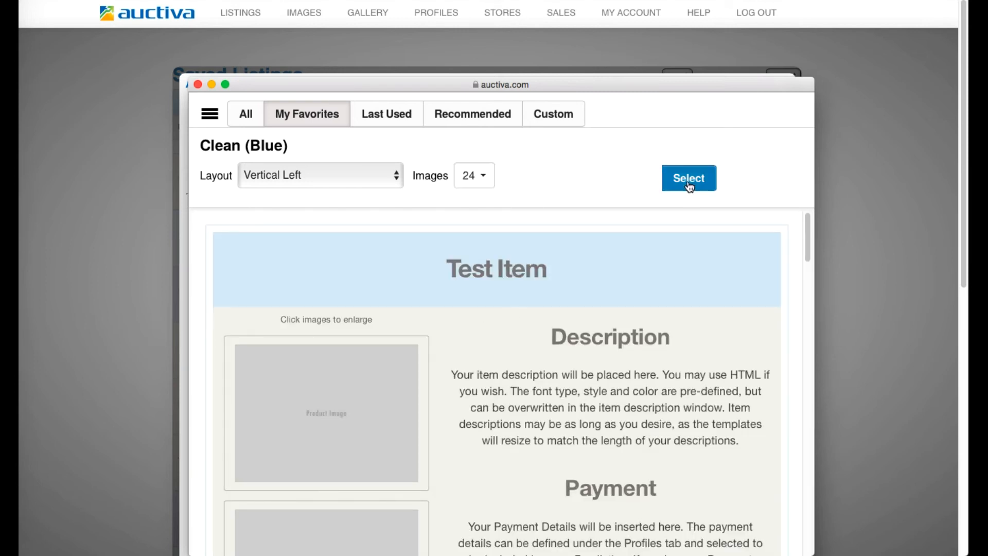
{"action": "left_click", "coordinate": [688, 178]}
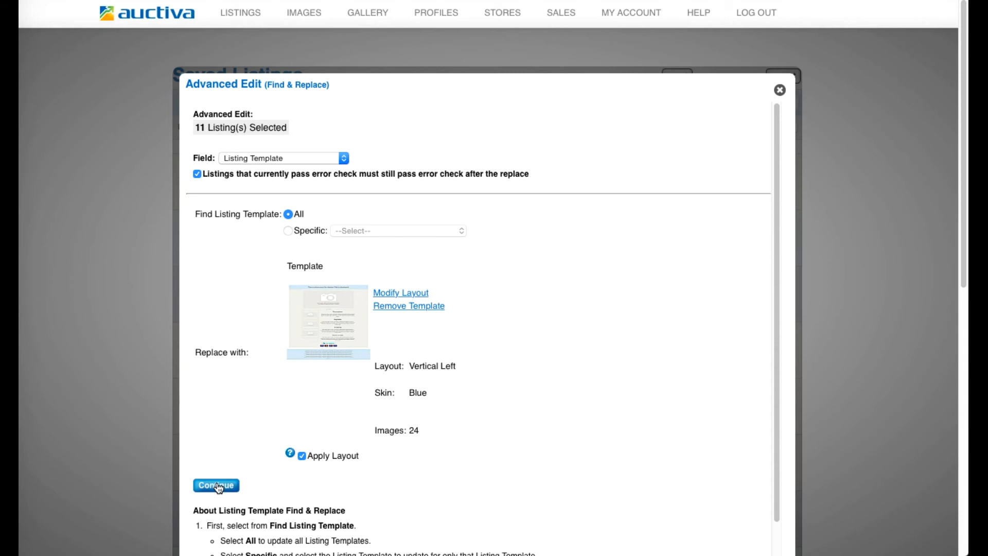
- Review the old/new template list, confirm all 11 listings, dismiss the success message, and finish
{"action": "left_click", "coordinate": [216, 484]}
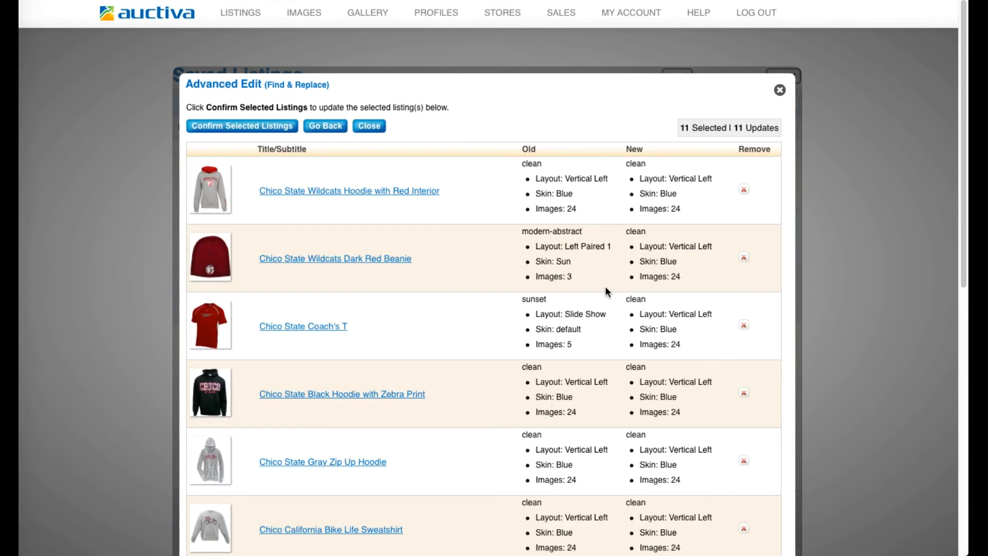
{"action": "scroll", "scroll_direction": "down", "scroll_amount": 3}
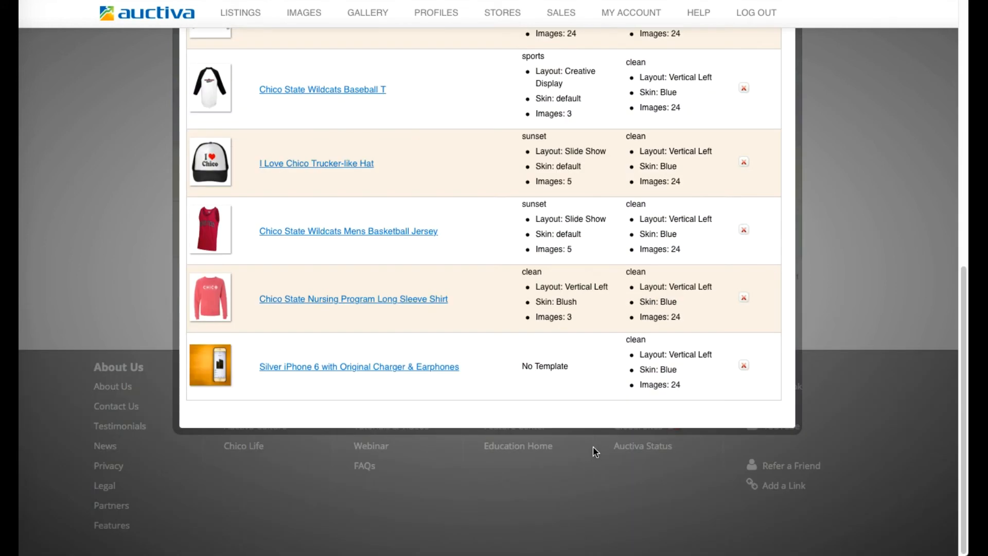
{"action": "scroll", "scroll_direction": "up", "scroll_amount": 3}
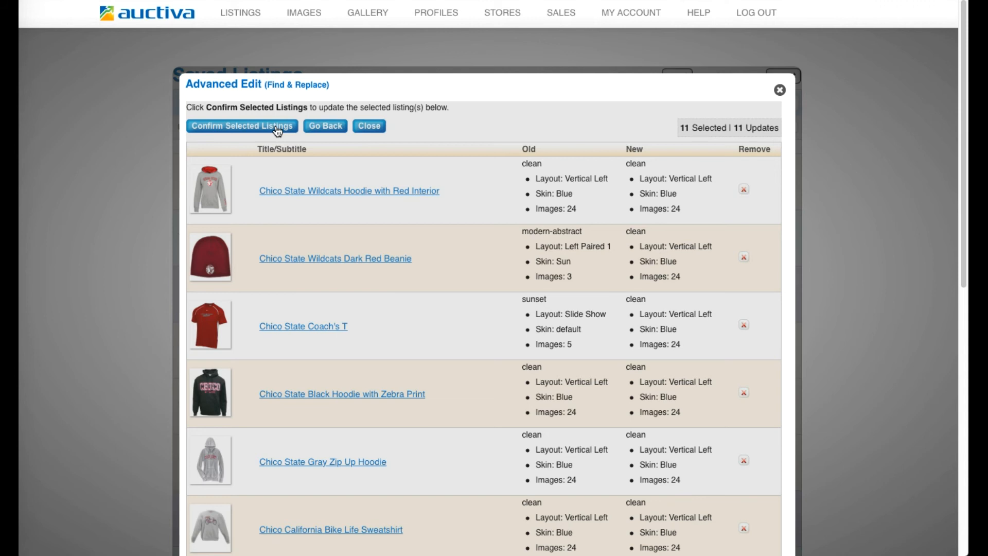
{"action": "left_click", "coordinate": [242, 126]}
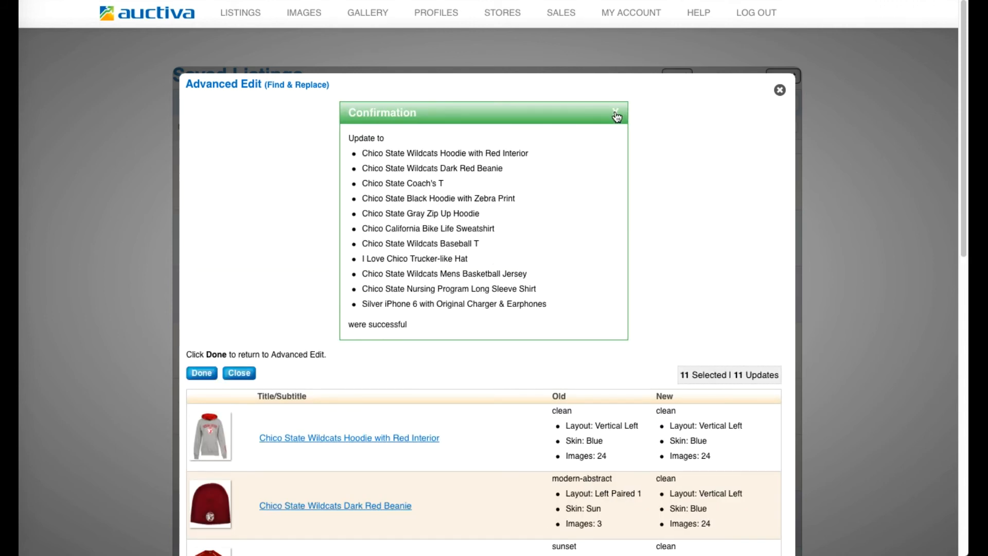
{"action": "left_click", "coordinate": [616, 115]}
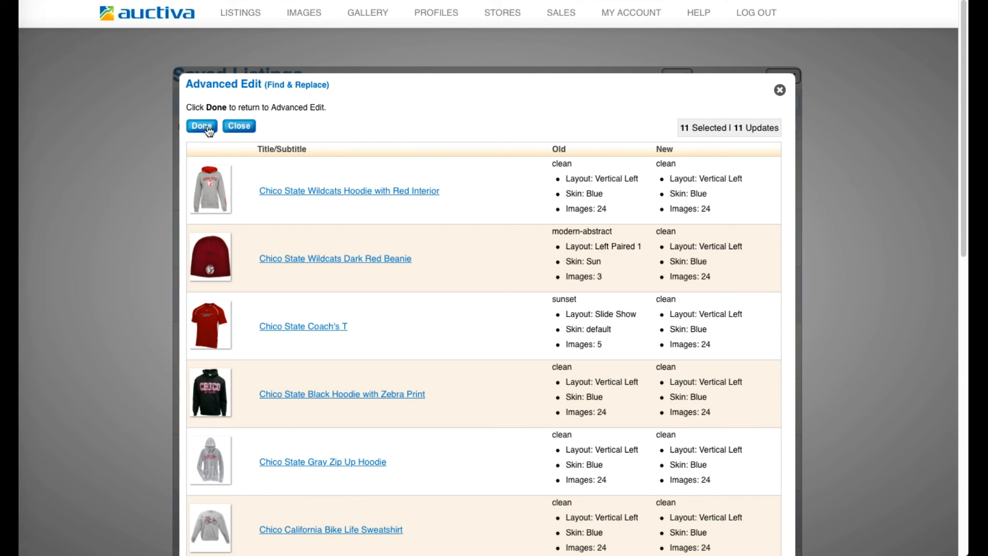
{"action": "left_click", "coordinate": [201, 126]}
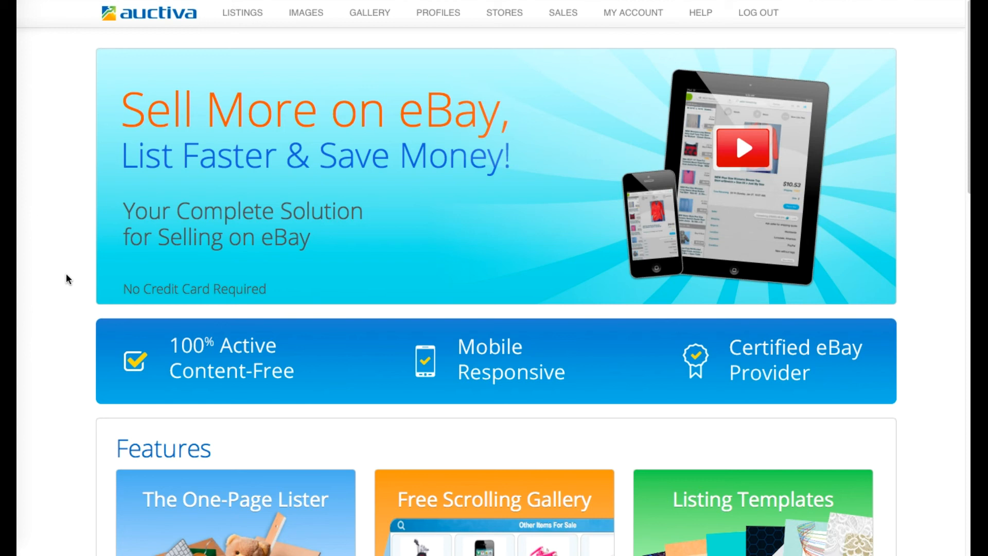
{"action": "mouse_move", "coordinate": [104, 46]}
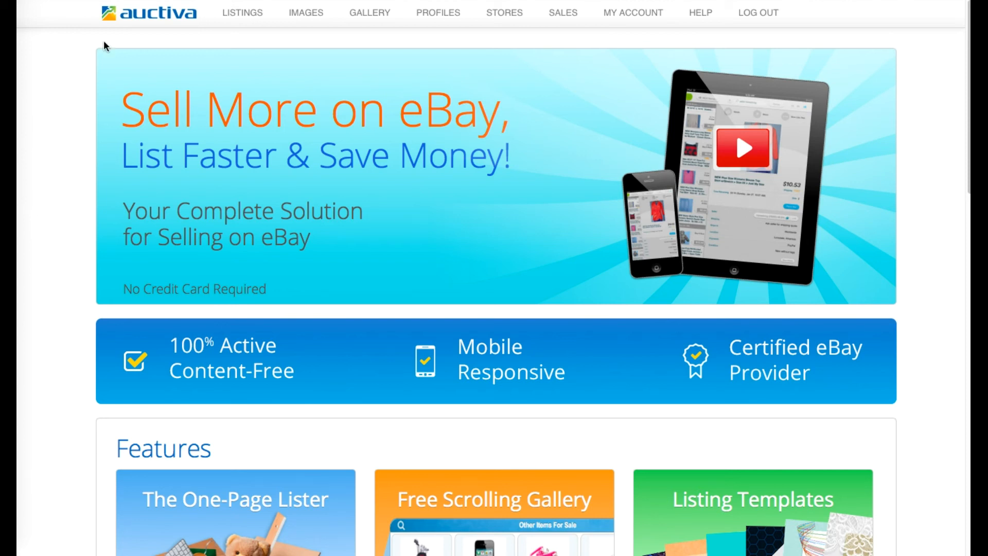
- From the Listings menu, start a new custom template under Custom Templates
{"action": "left_click", "coordinate": [242, 11]}
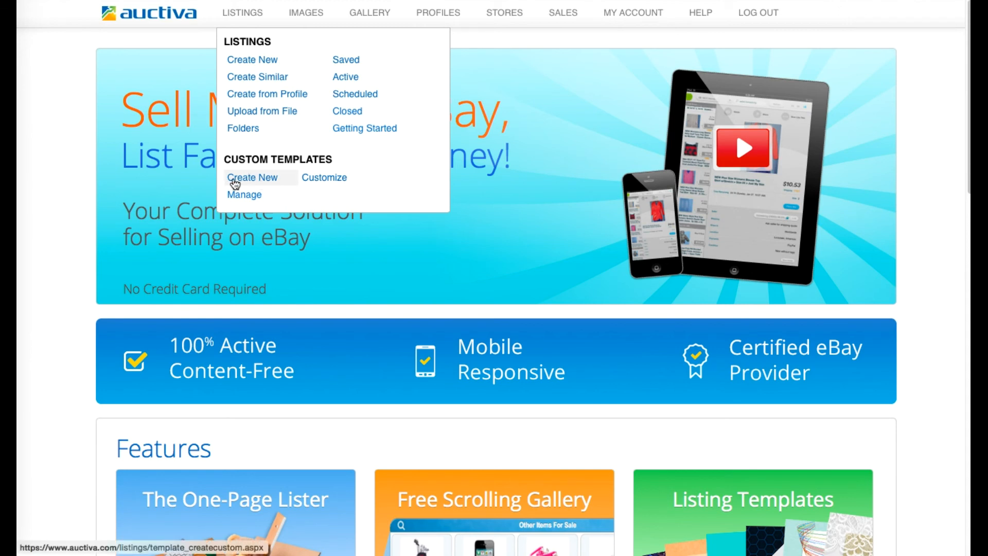
{"action": "left_click", "coordinate": [252, 177]}
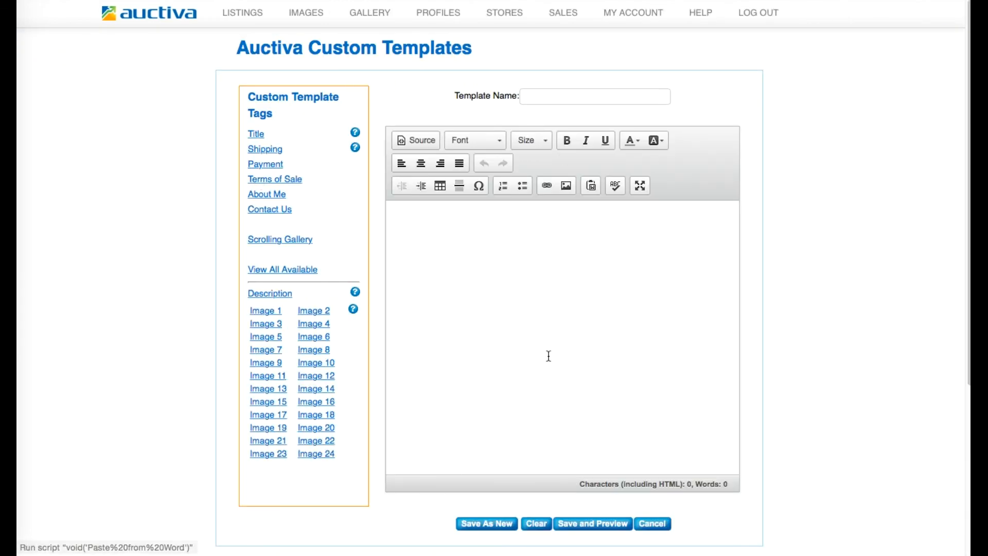
{"action": "mouse_move", "coordinate": [536, 238]}
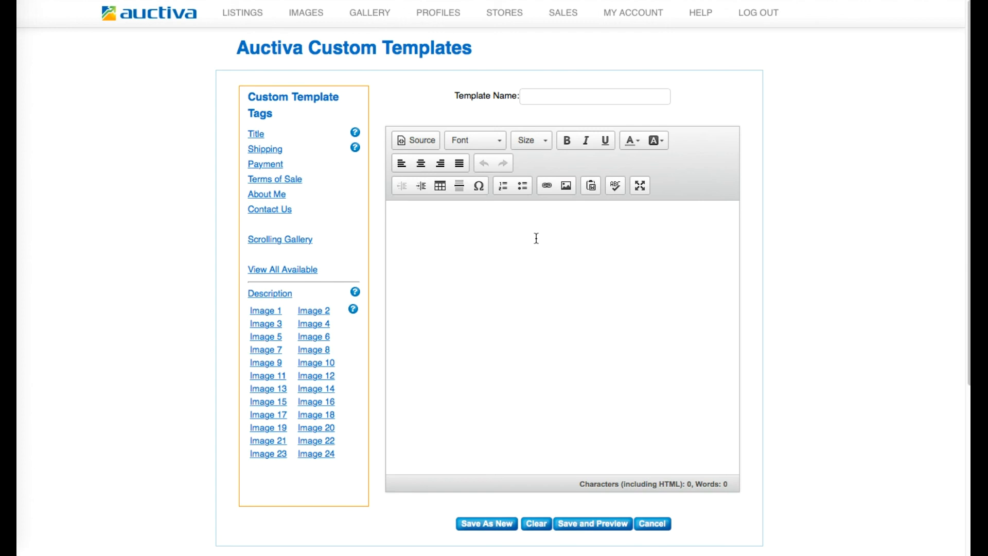
{"action": "mouse_move", "coordinate": [463, 235]}
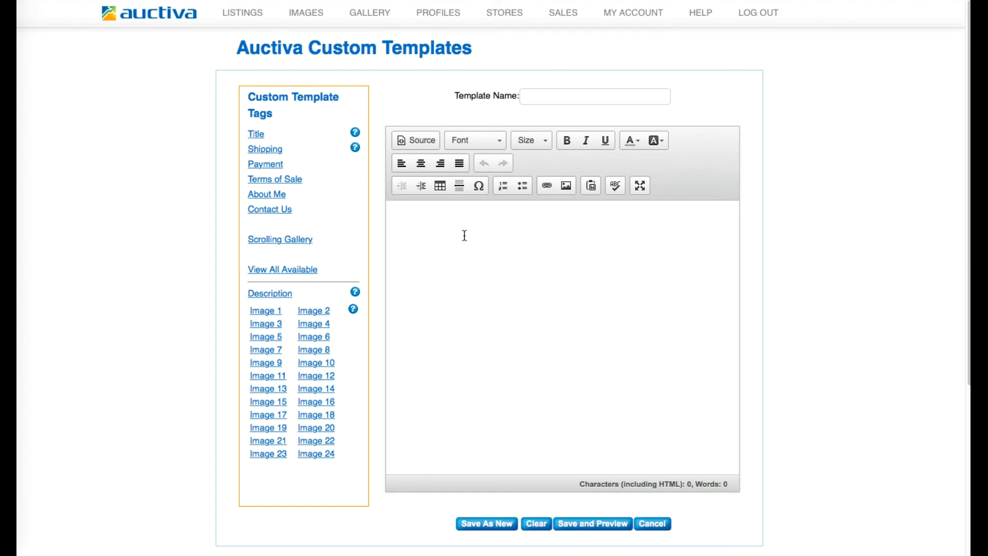
- Centre the template body and insert the item title and description tags
{"action": "left_click", "coordinate": [420, 163]}
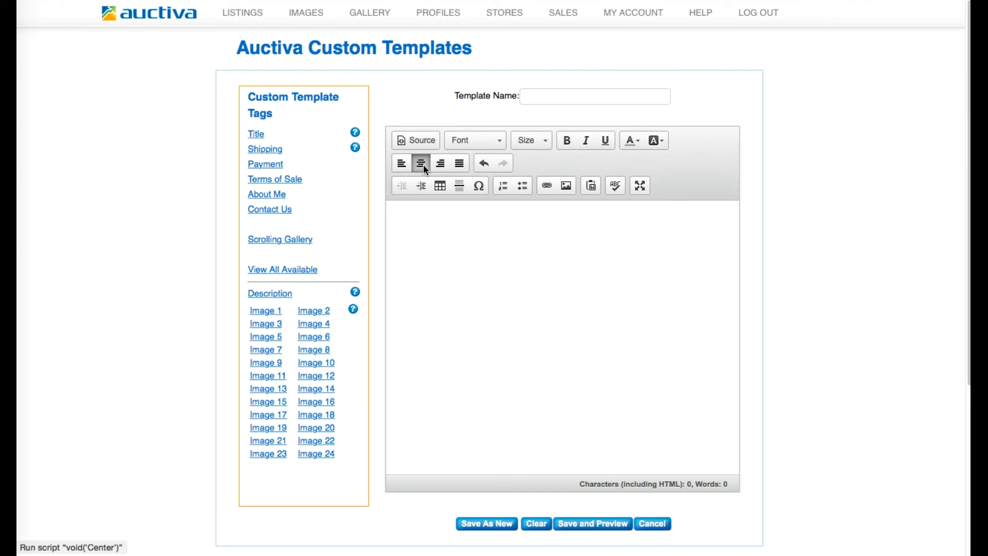
{"action": "mouse_move", "coordinate": [281, 121]}
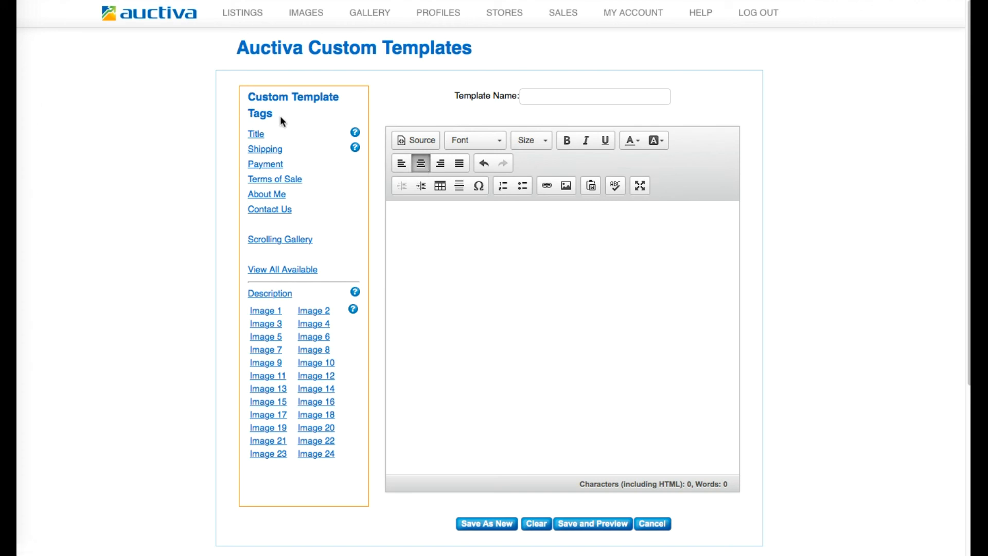
{"action": "left_click", "coordinate": [255, 134]}
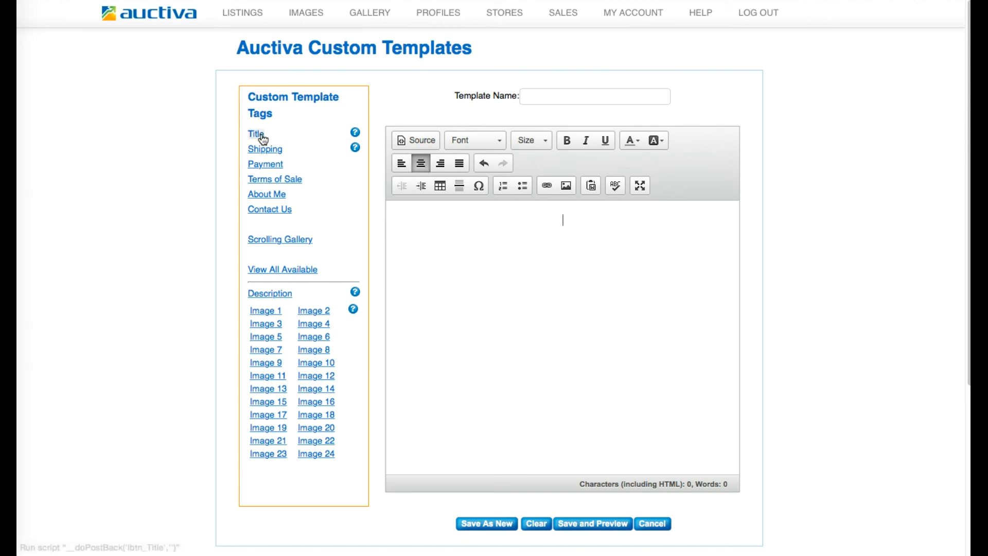
{"action": "left_click", "coordinate": [255, 133]}
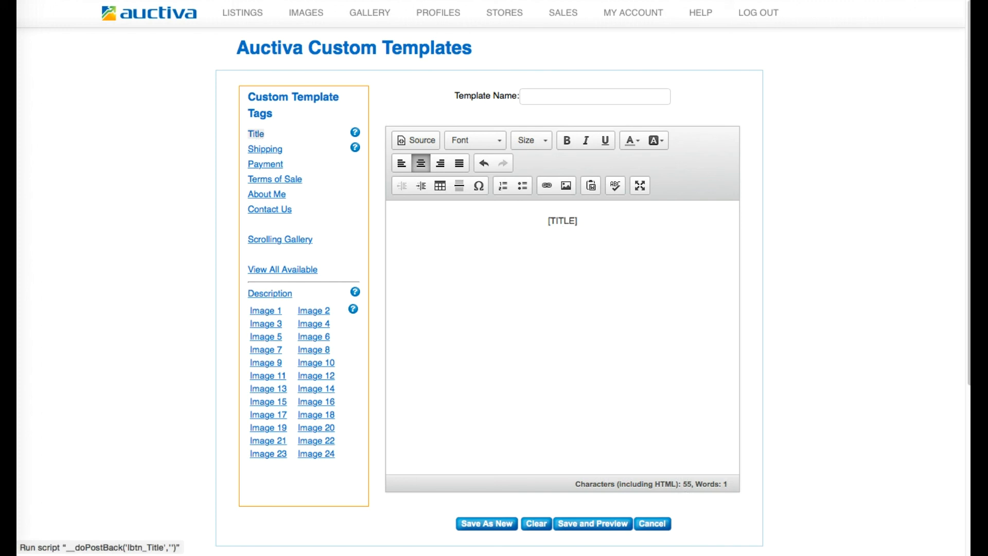
{"action": "left_click", "coordinate": [269, 293]}
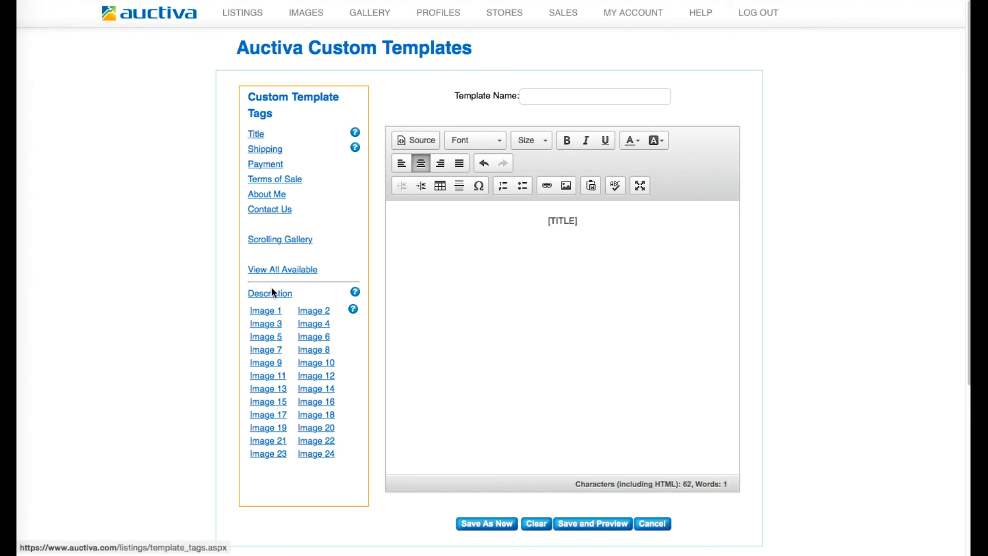
{"action": "left_click", "coordinate": [269, 293]}
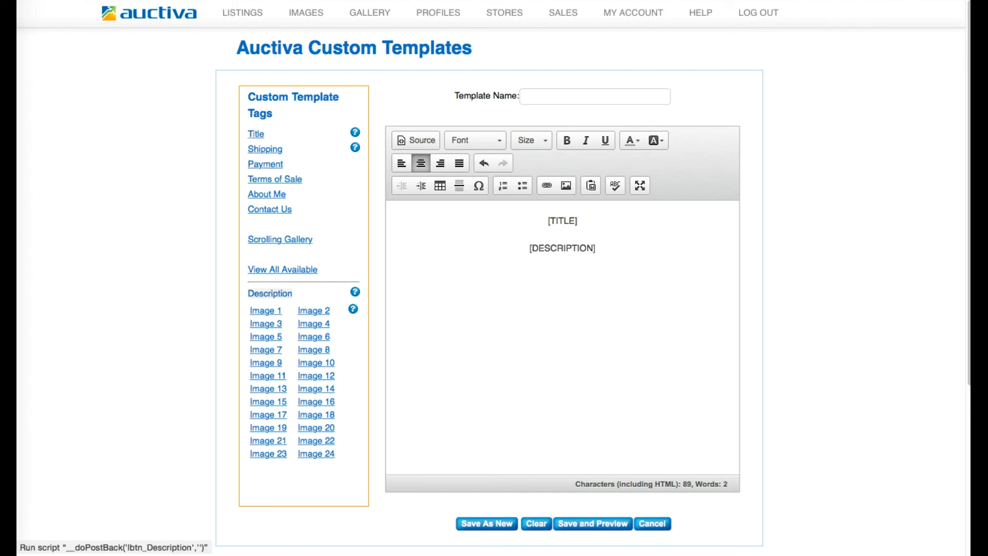
- Add the Image 1, Image 2 and scrolling gallery tags, then view the source
{"action": "left_click", "coordinate": [264, 309]}
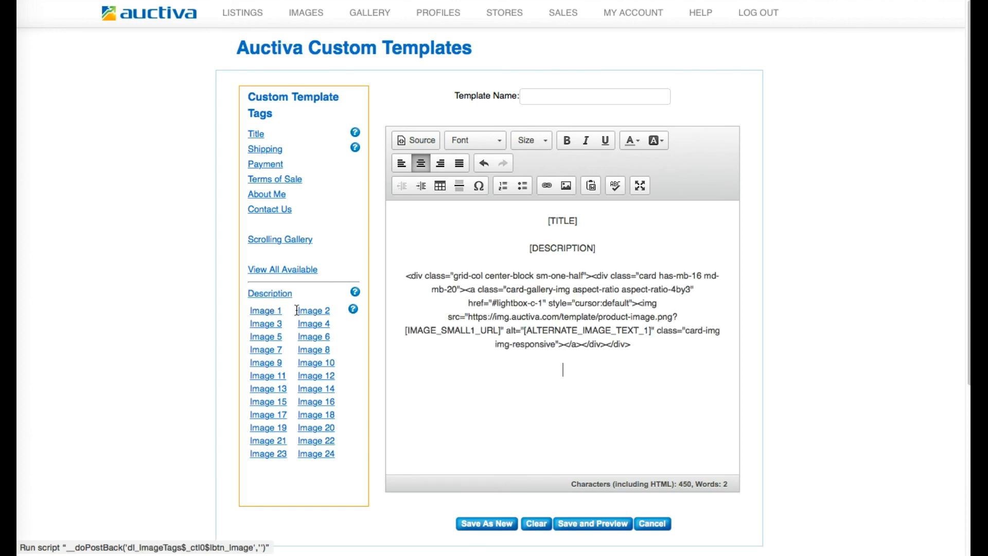
{"action": "left_click", "coordinate": [313, 310]}
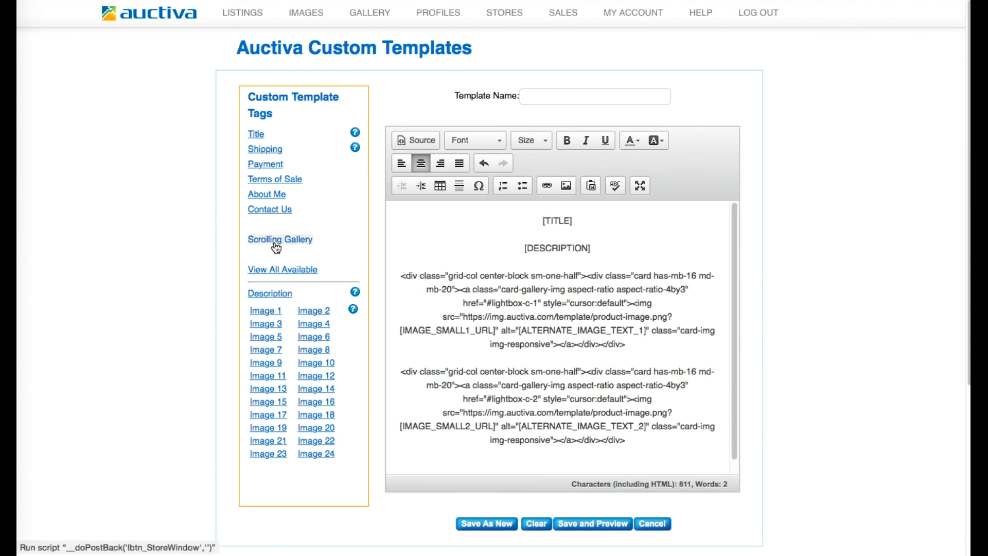
{"action": "left_click", "coordinate": [415, 140]}
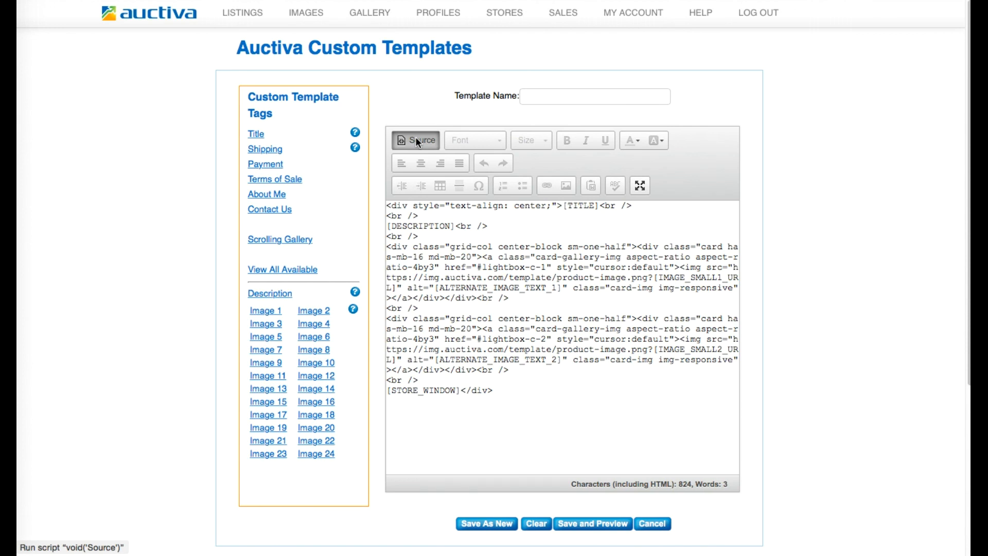
{"action": "left_click", "coordinate": [415, 140]}
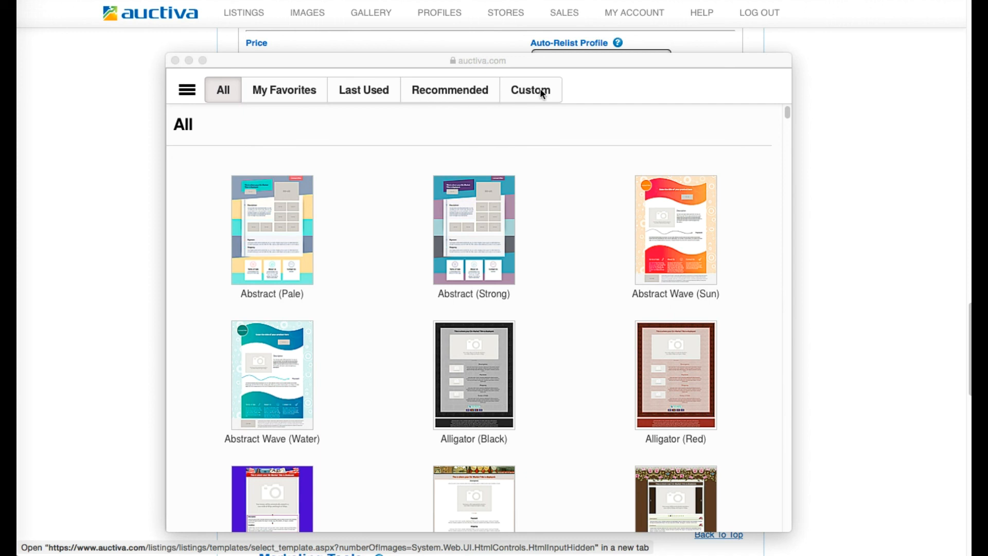
- Switch to the Custom tab to list ACT_Custom Template 1
{"action": "left_click", "coordinate": [530, 89]}
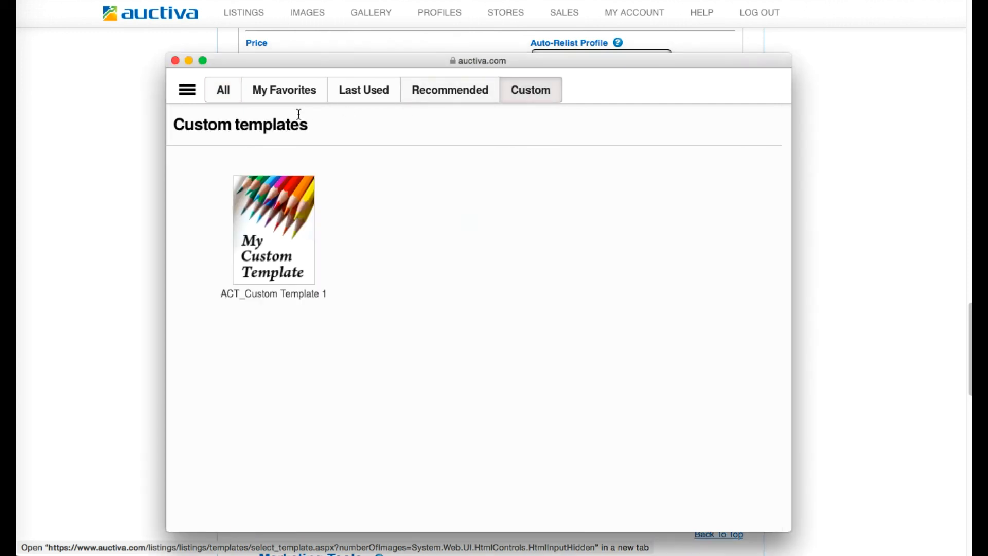